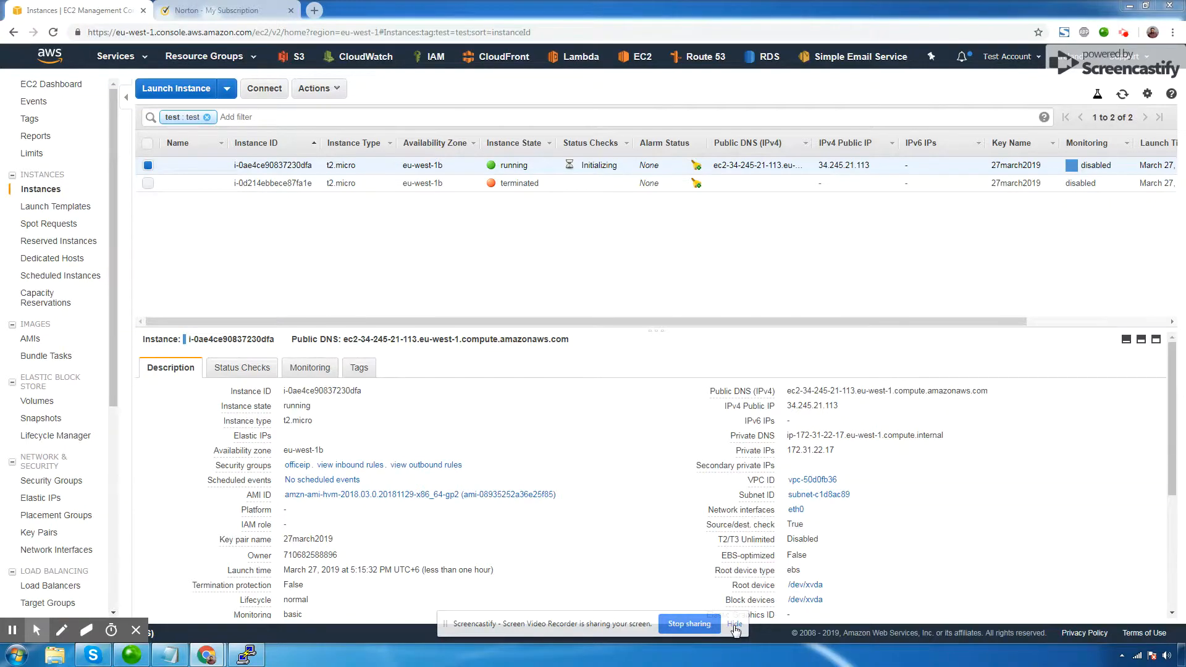
Check the server address in browser tabs and close the tab with the refused connection.
{"action": "left_click", "coordinate": [733, 623]}
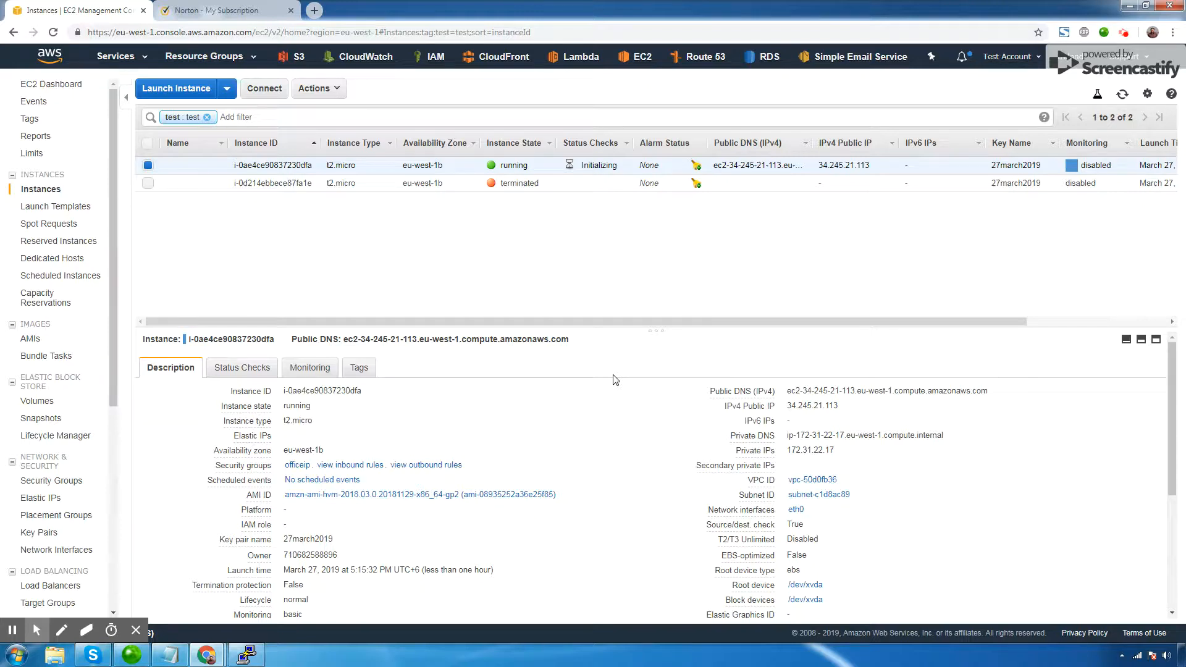
{"action": "left_click", "coordinate": [1123, 94]}
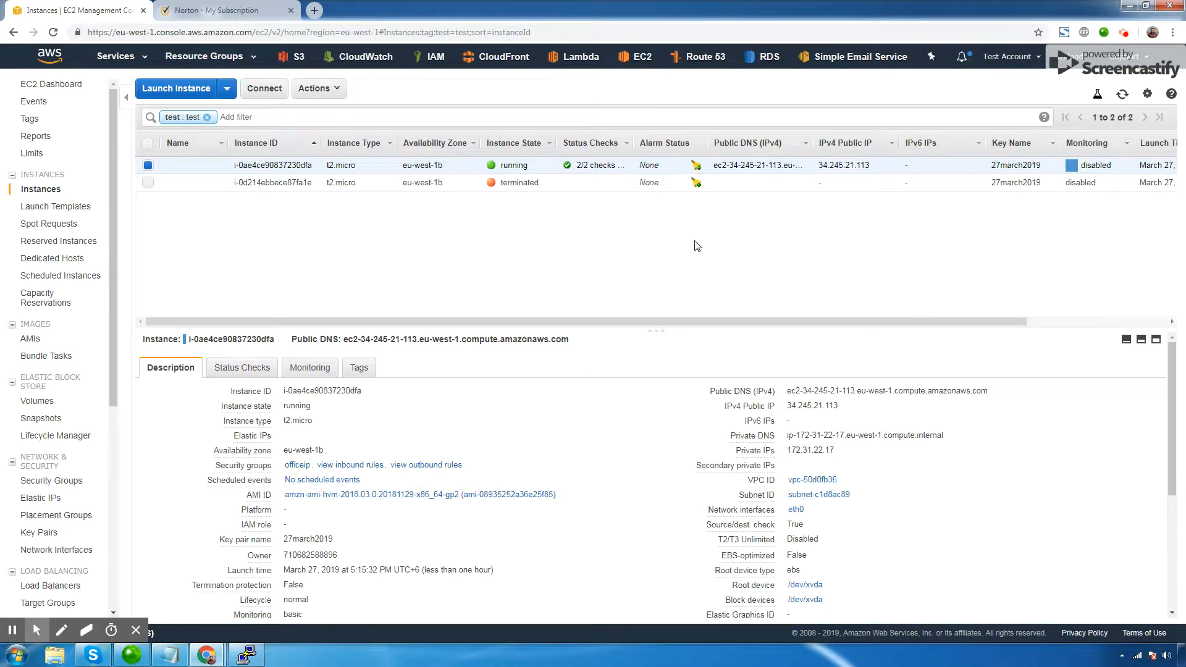
{"action": "mouse_move", "coordinate": [577, 389]}
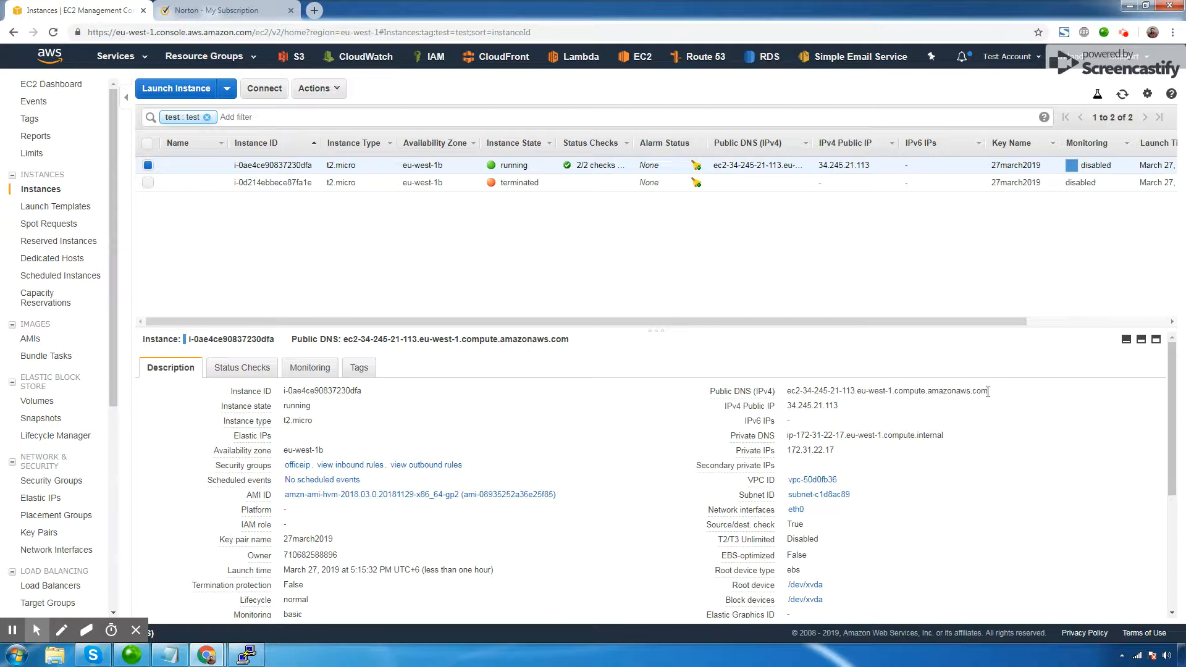
{"action": "left_click", "coordinate": [220, 9]}
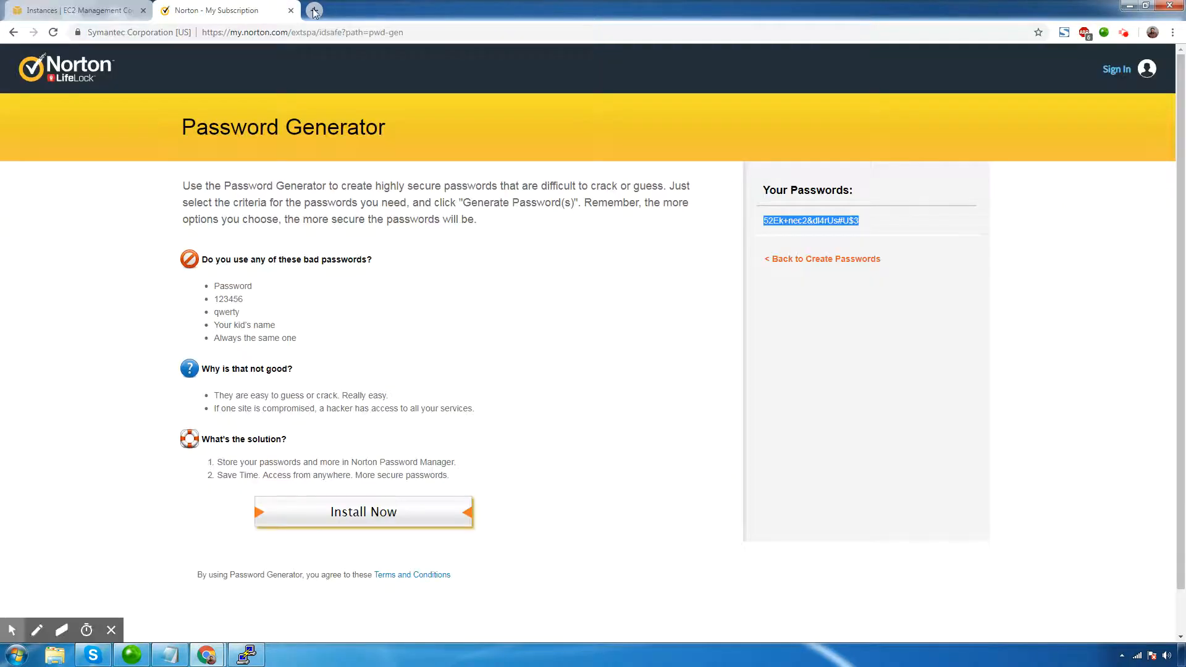
{"action": "left_click", "coordinate": [313, 10]}
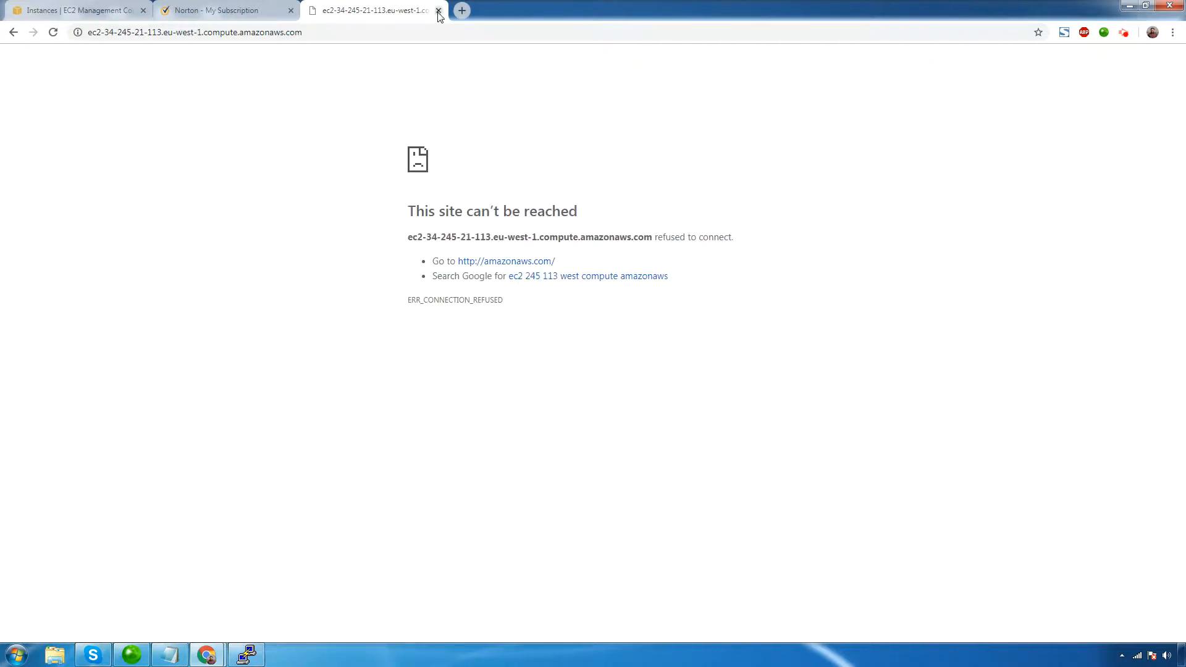
{"action": "left_click", "coordinate": [438, 10]}
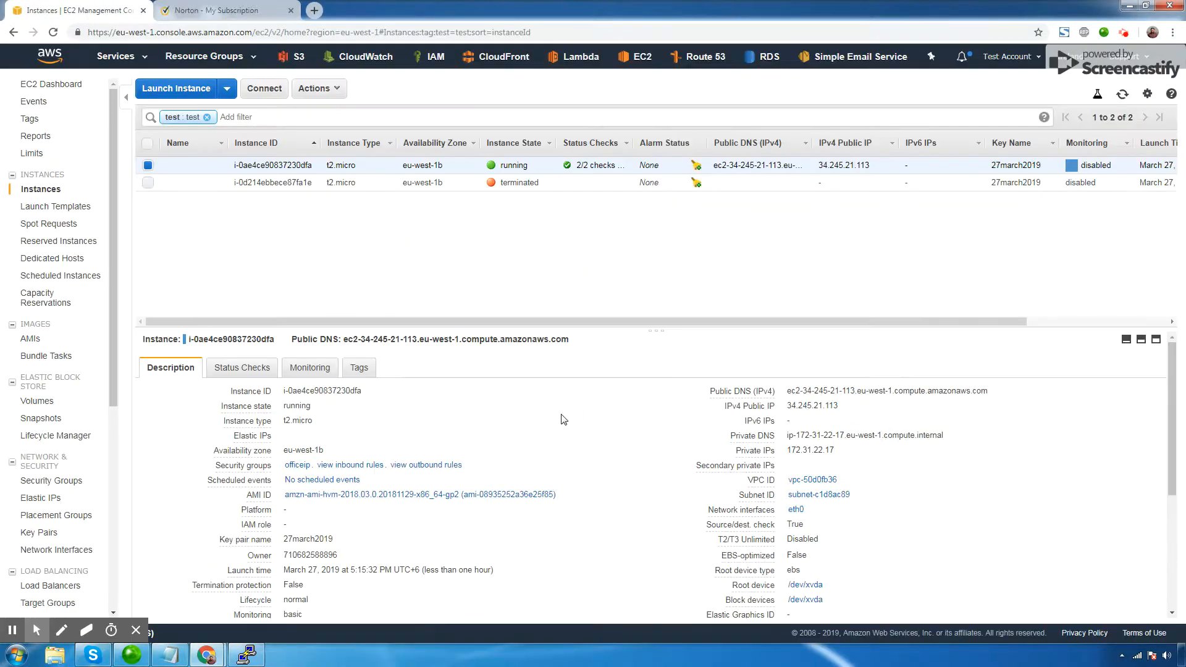
Connect to the saved EC2 session as ec2-user and run sudo yum update -y to completion.
{"action": "left_click", "coordinate": [245, 654]}
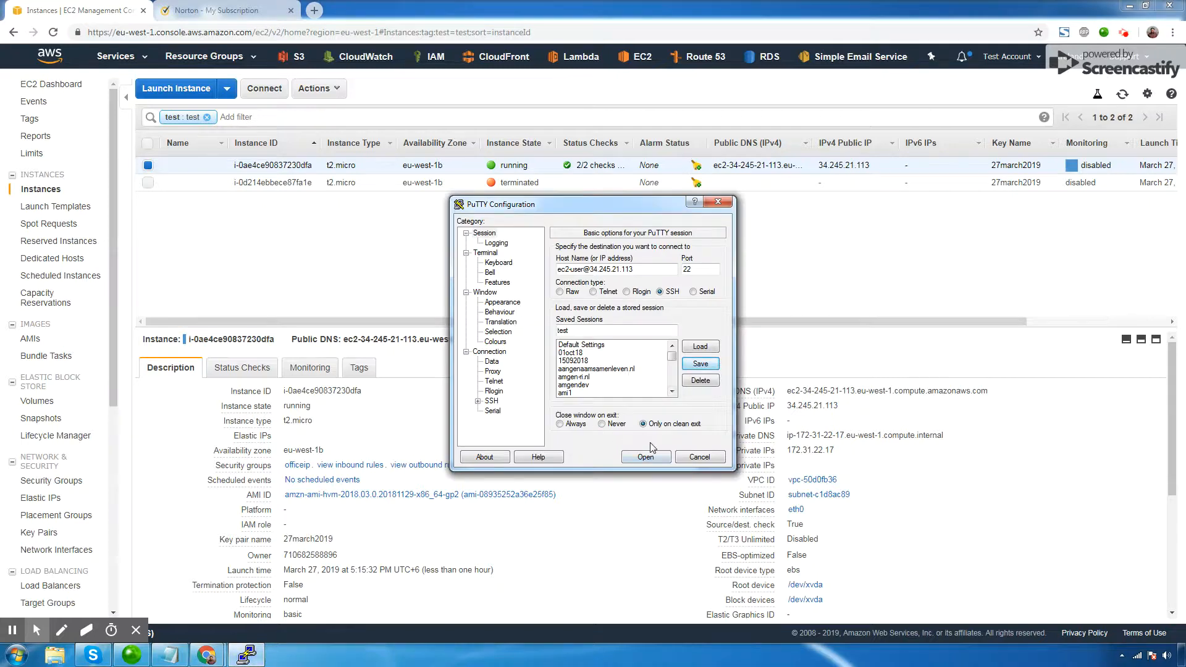
{"action": "left_click", "coordinate": [645, 456]}
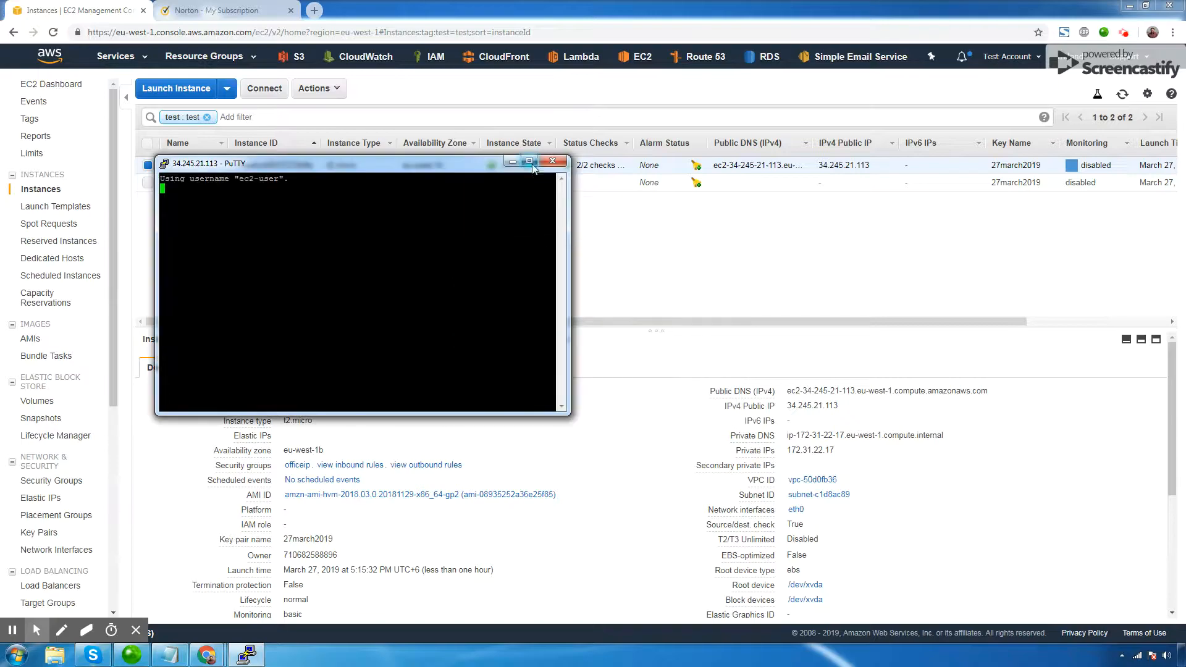
{"action": "left_click", "coordinate": [531, 160]}
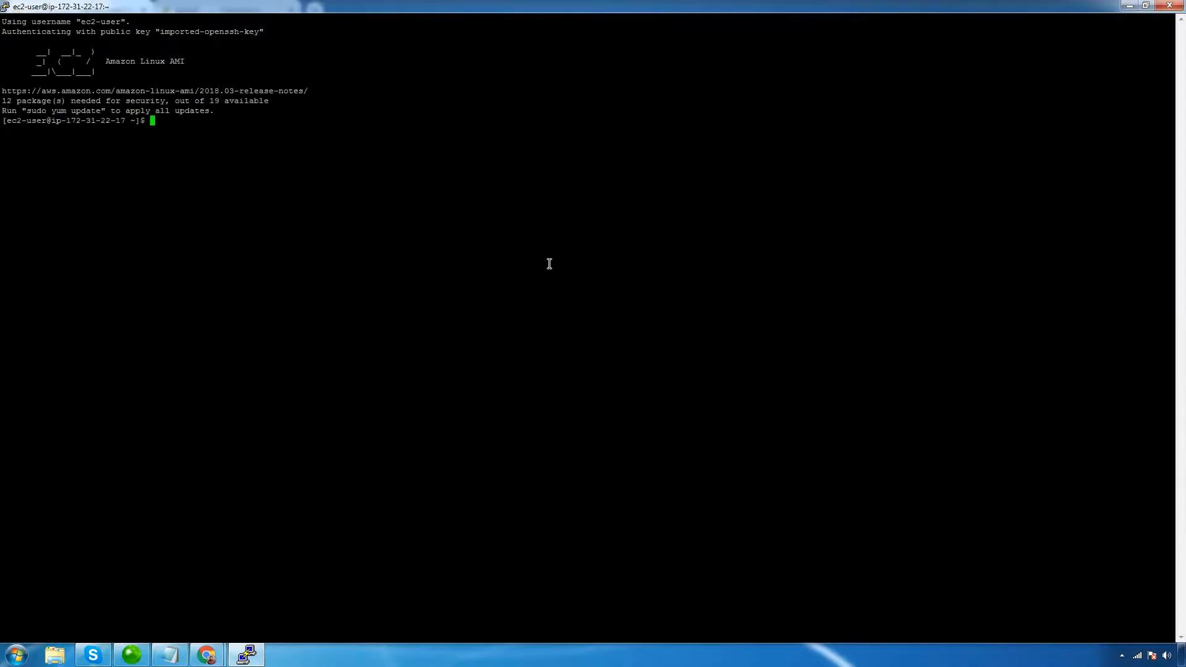
{"action": "mouse_move", "coordinate": [170, 654]}
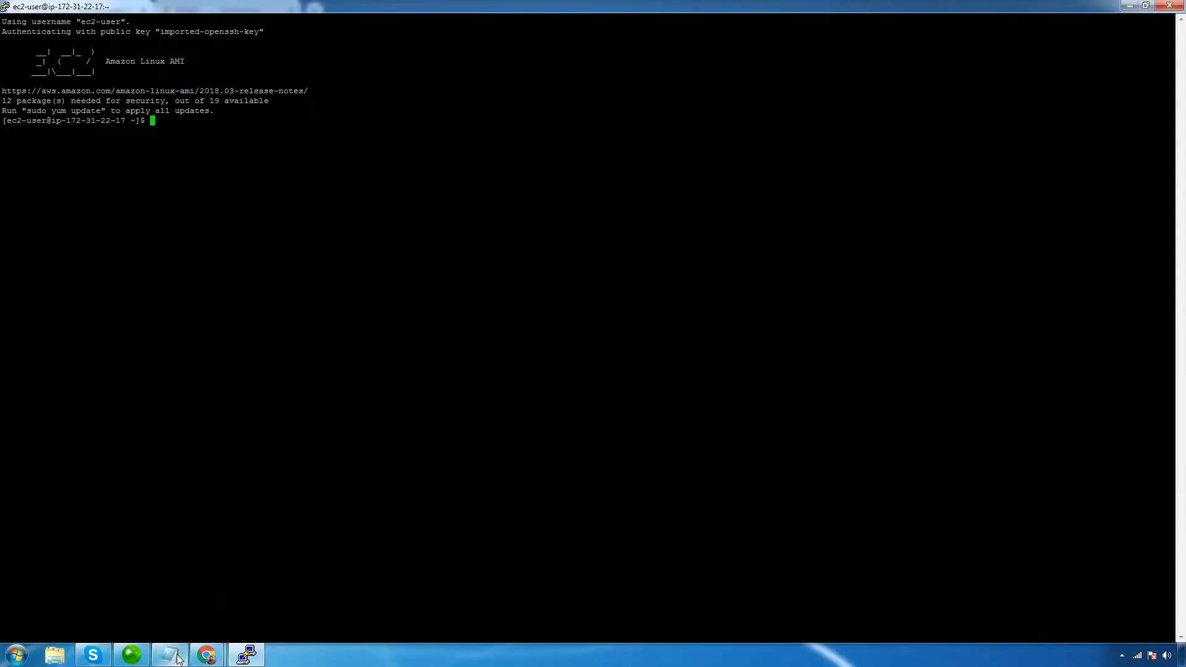
{"action": "mouse_move", "coordinate": [169, 654]}
{"action": "type", "text": "sudo yum updat"}
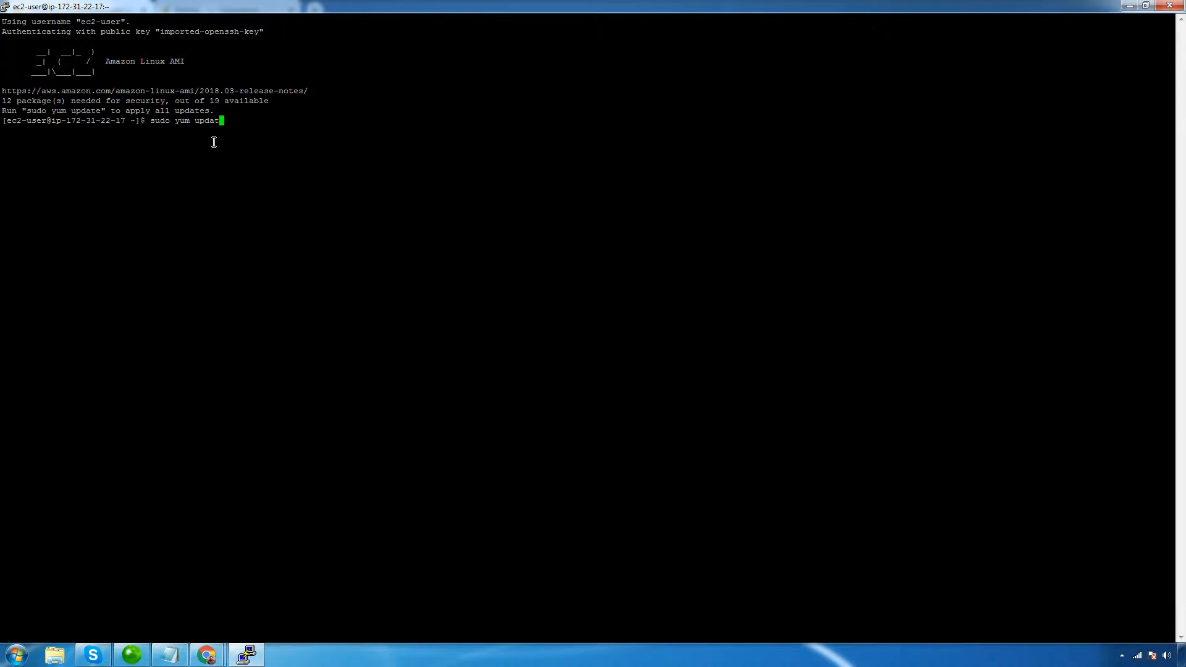
{"action": "key", "text": "Return"}
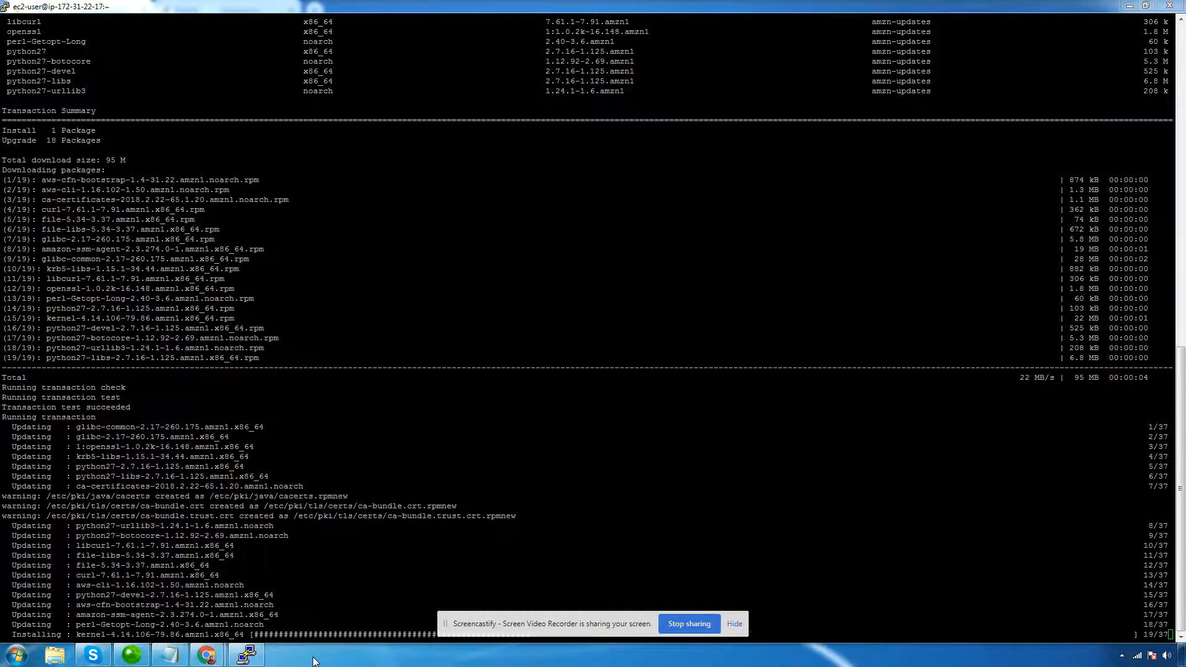
{"action": "scroll", "scroll_direction": "down", "scroll_amount": 3}
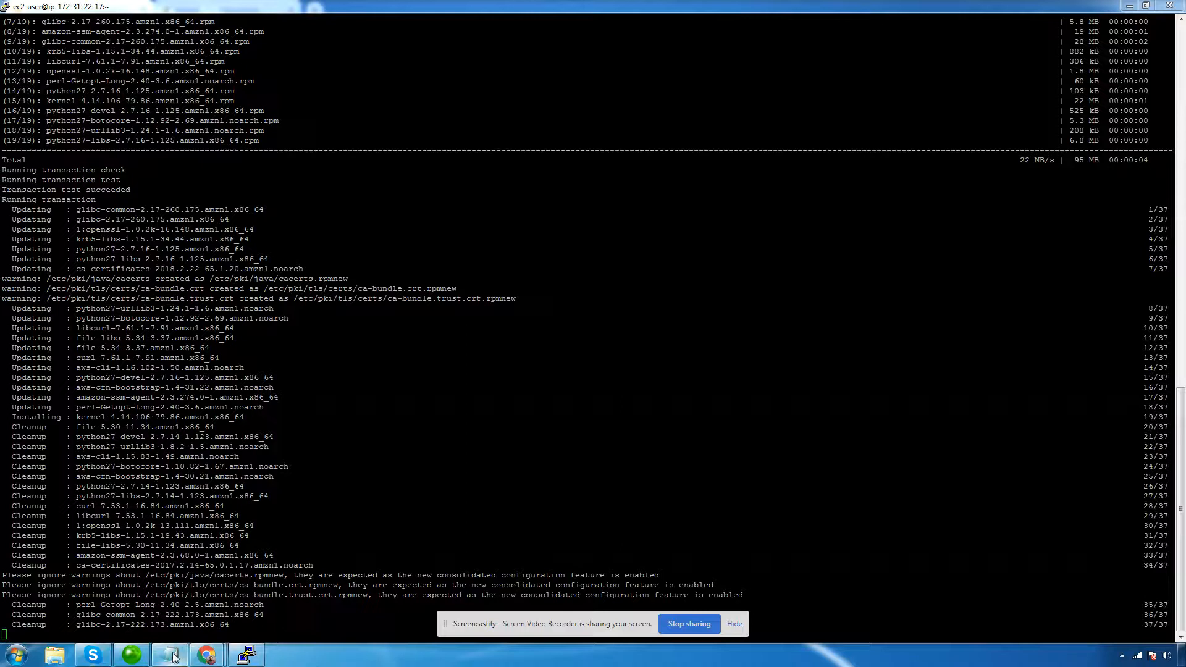
{"action": "left_click", "coordinate": [169, 654]}
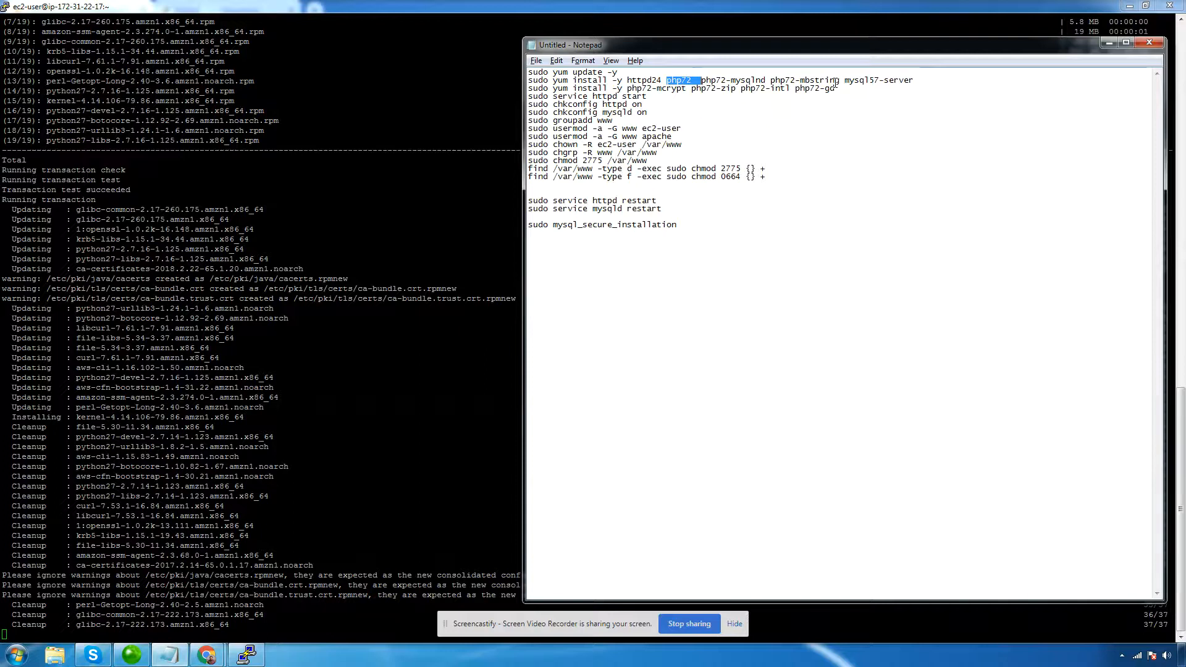
Install httpd24, php72 packages and mysql57-server via yum, then start the httpd service.
{"action": "double_click", "coordinate": [877, 79]}
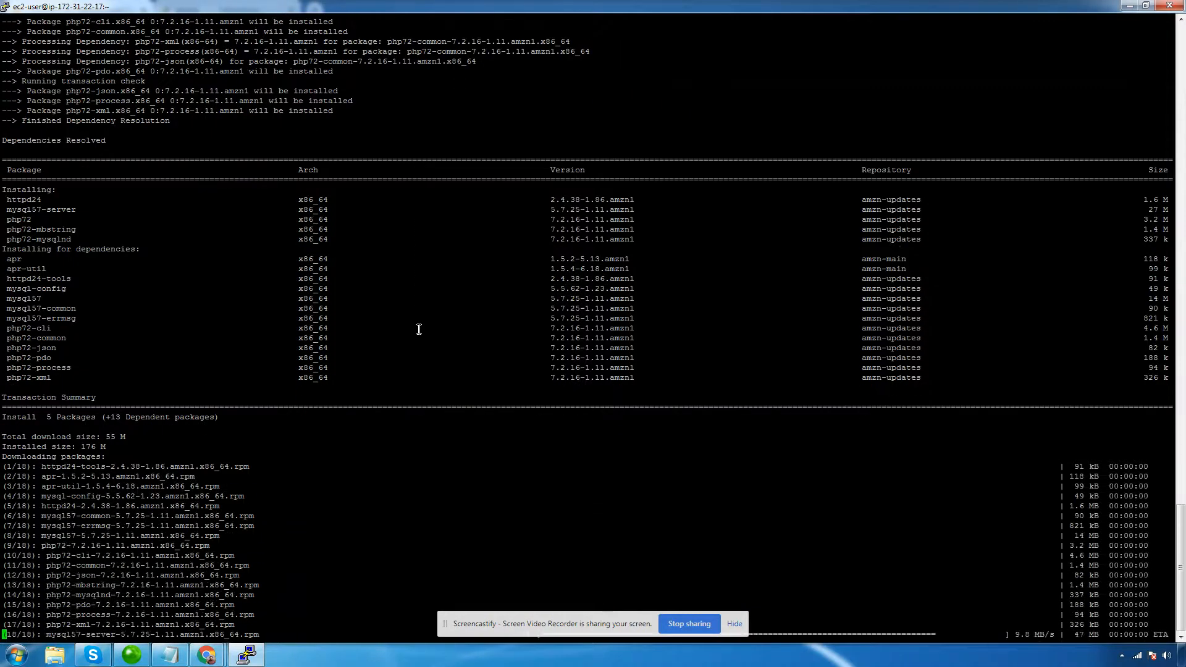
{"action": "scroll", "scroll_direction": "down", "scroll_amount": 3}
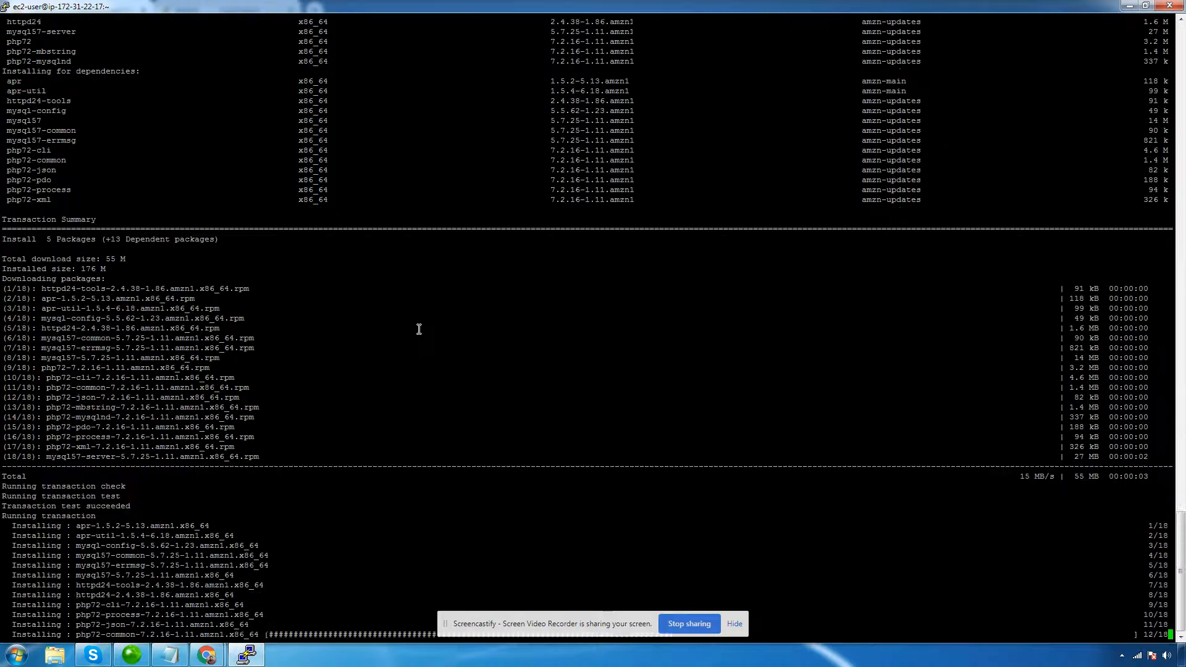
{"action": "scroll", "scroll_direction": "down", "scroll_amount": 3}
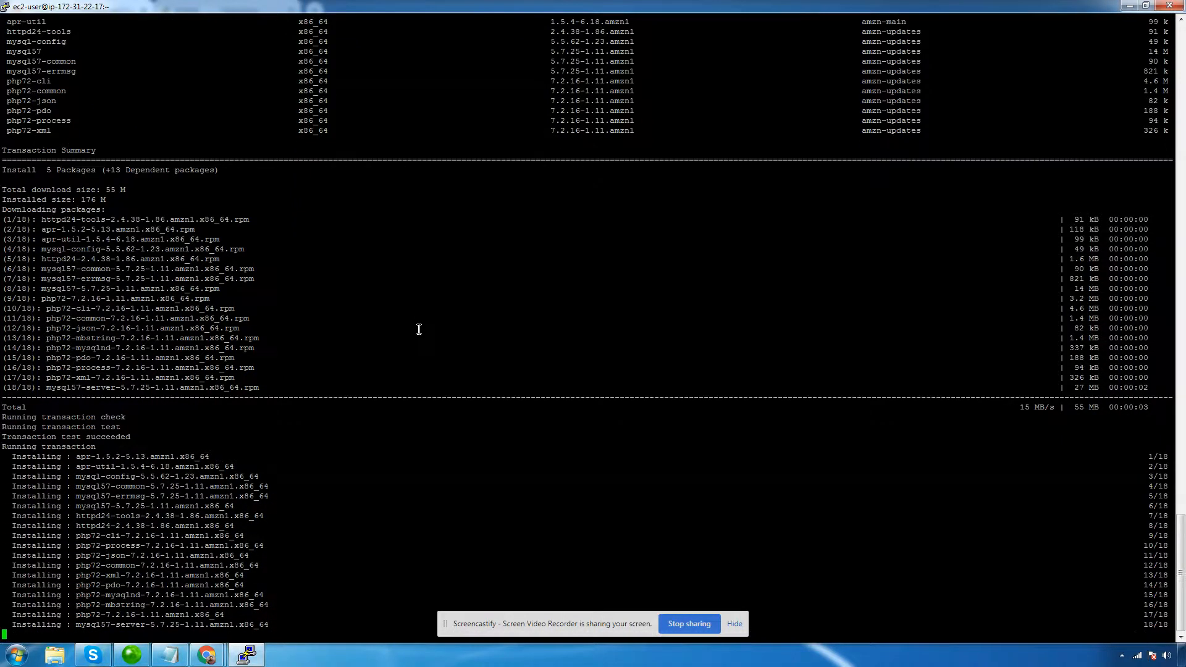
{"action": "scroll", "scroll_direction": "down", "scroll_amount": 3}
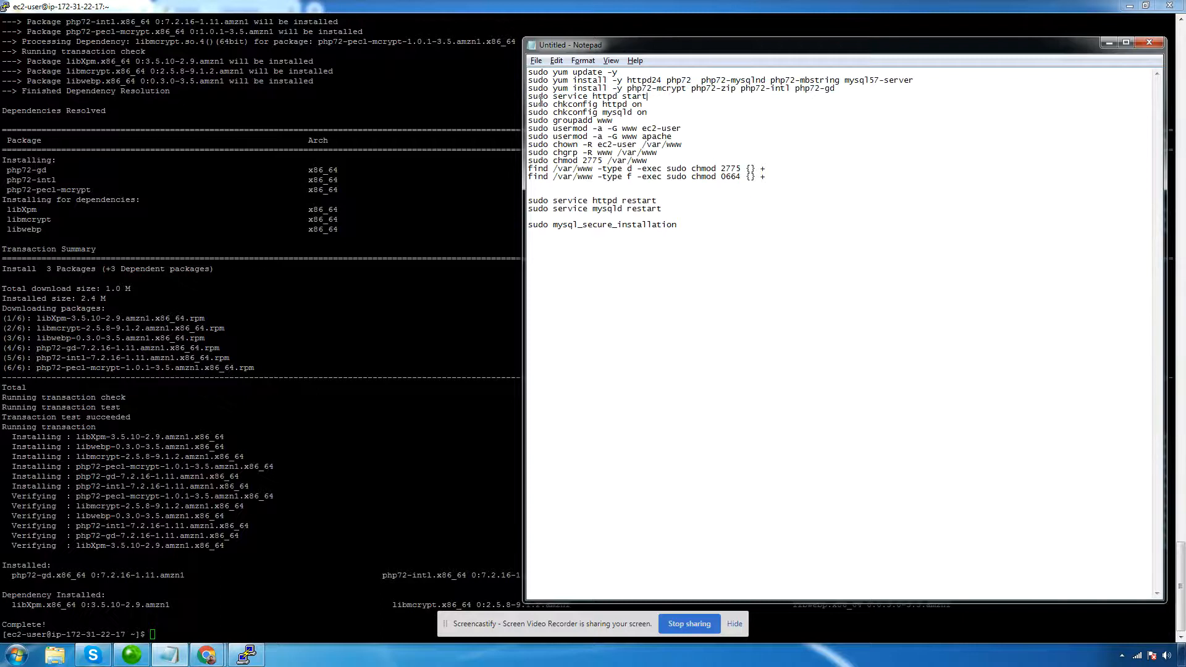
{"action": "triple_click", "coordinate": [588, 97]}
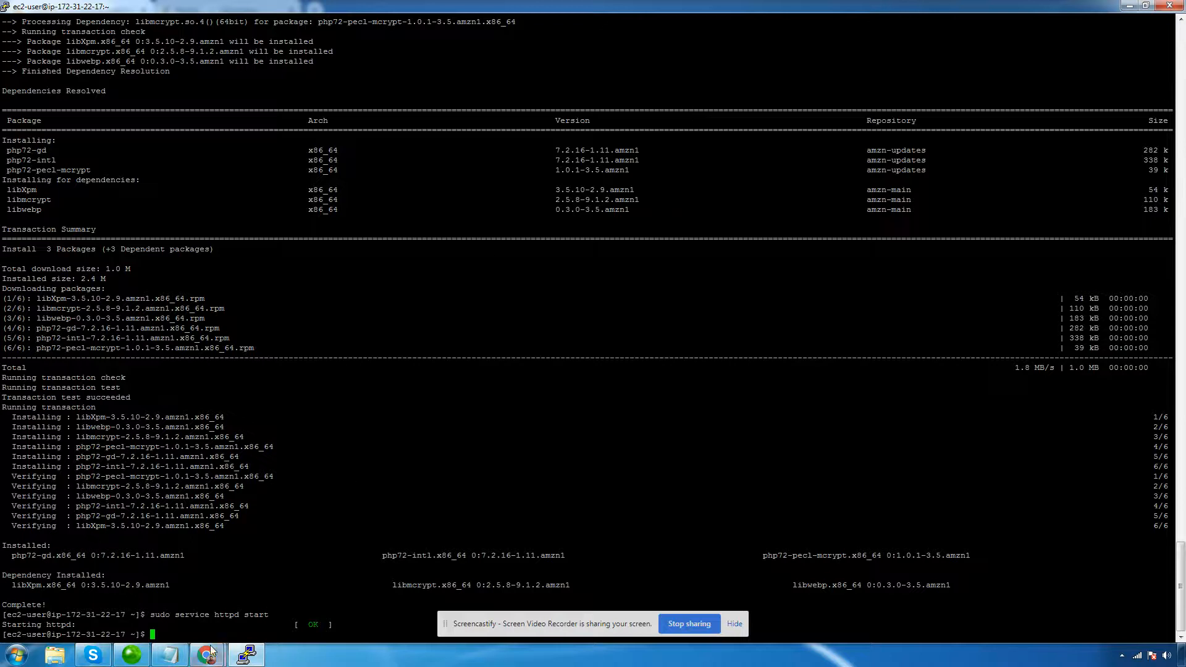
{"action": "left_click", "coordinate": [206, 654]}
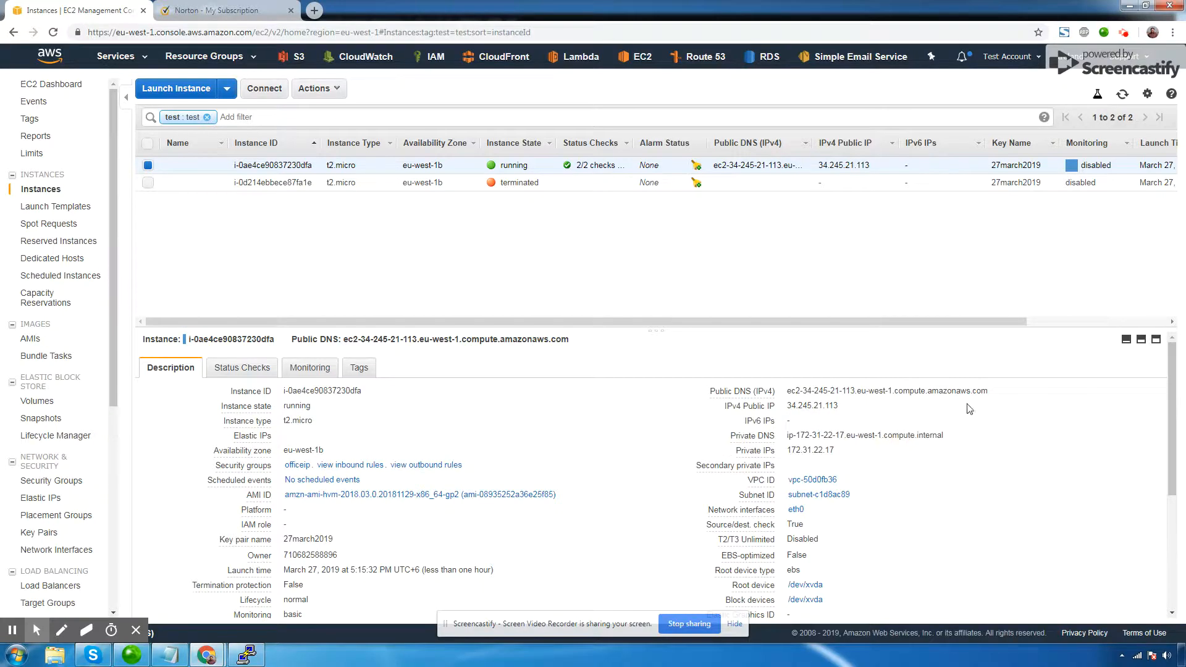
Load the instance's public DNS in a new tab to see the Apache test page.
{"action": "double_click", "coordinate": [884, 392]}
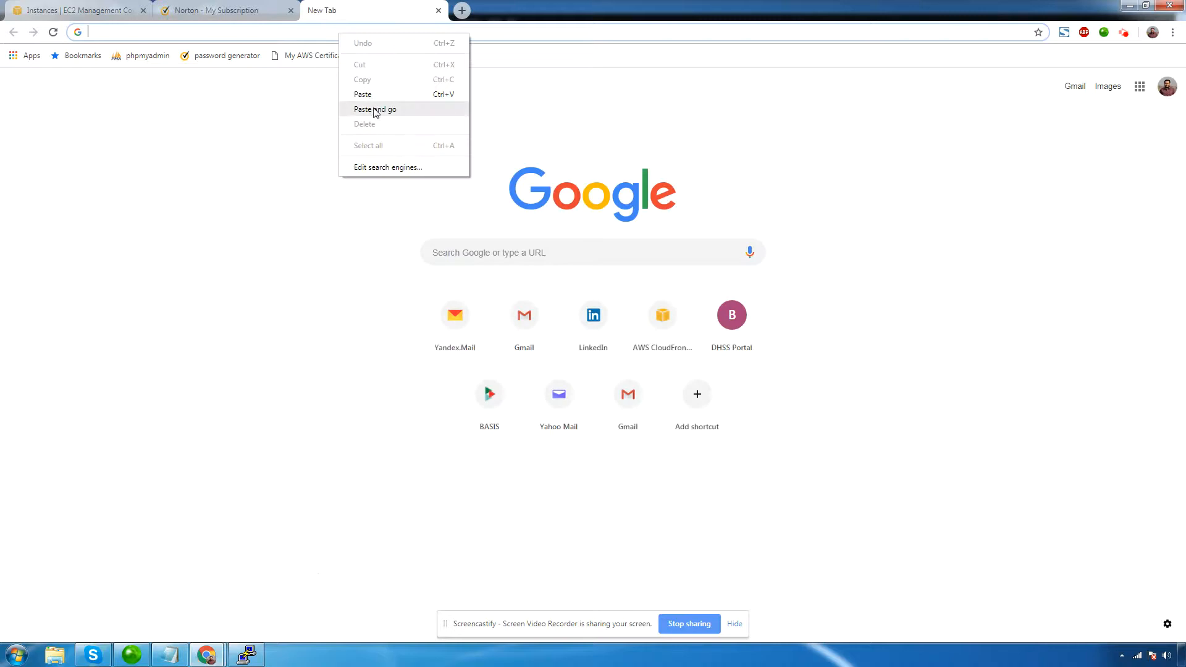
{"action": "left_click", "coordinate": [376, 109]}
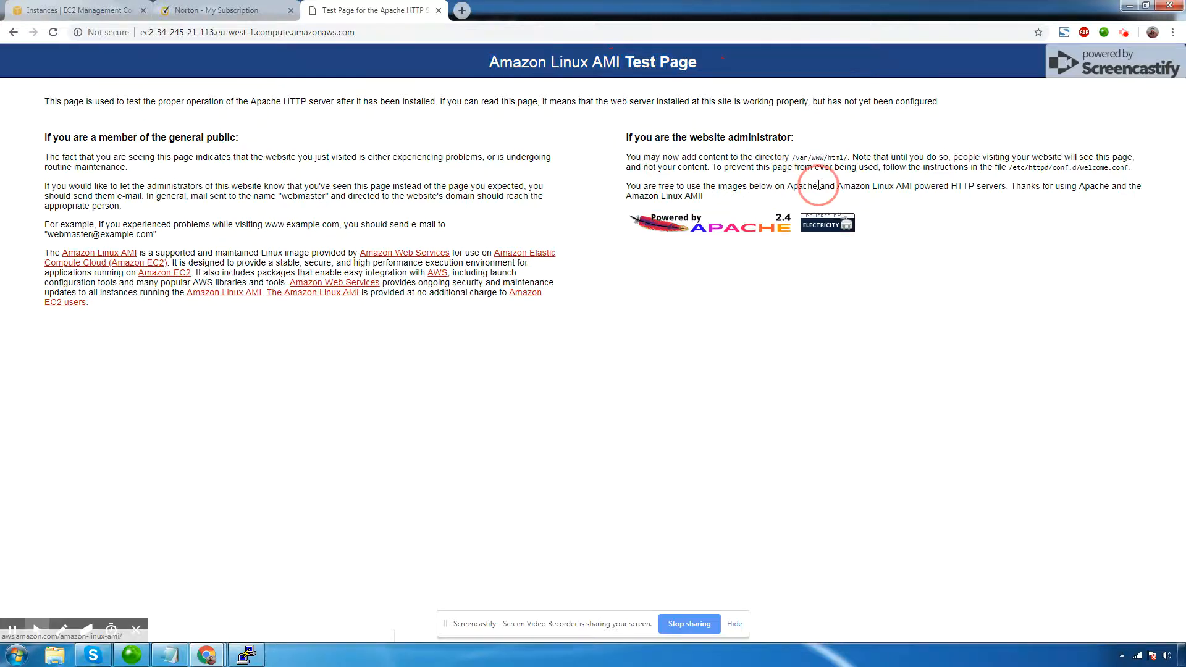
{"action": "left_click", "coordinate": [171, 653]}
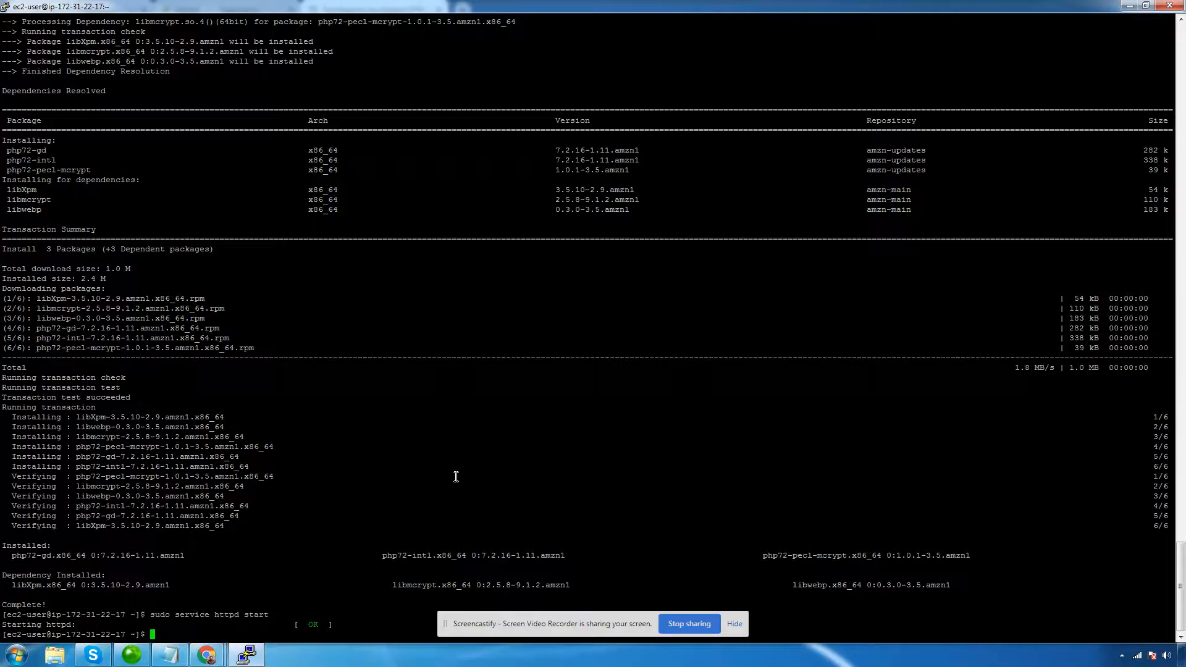
Enable httpd and mysqld at boot with sudo chkconfig on.
{"action": "type", "text": "sudo chkconfig httpd on"}
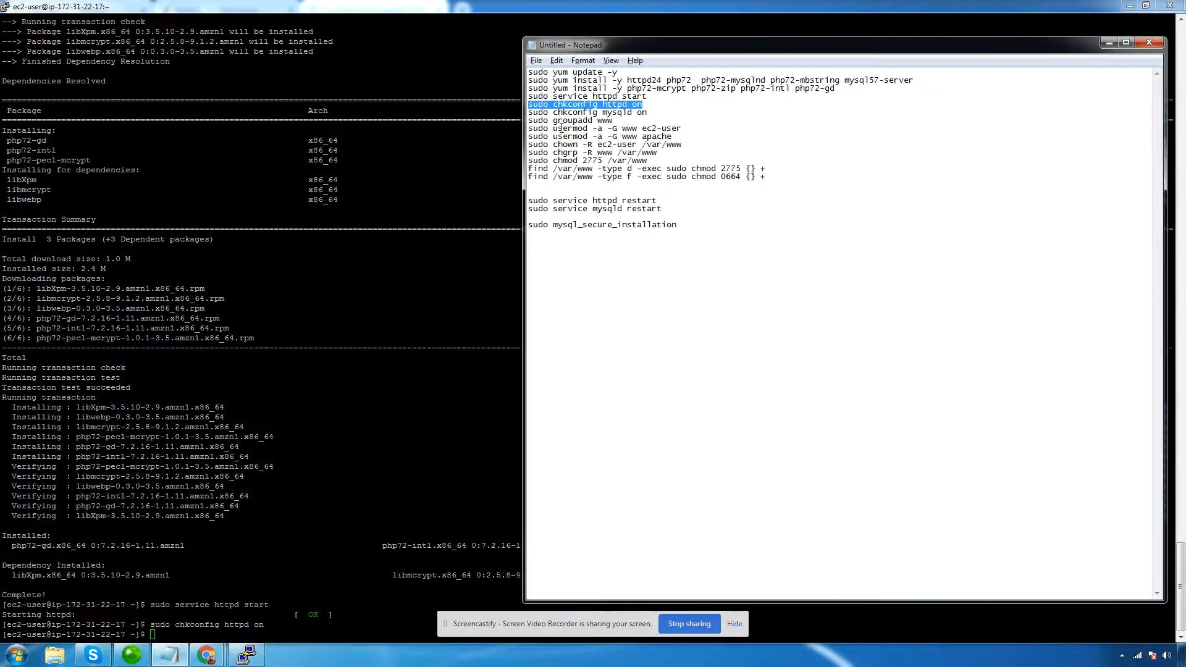
{"action": "left_click", "coordinate": [649, 112]}
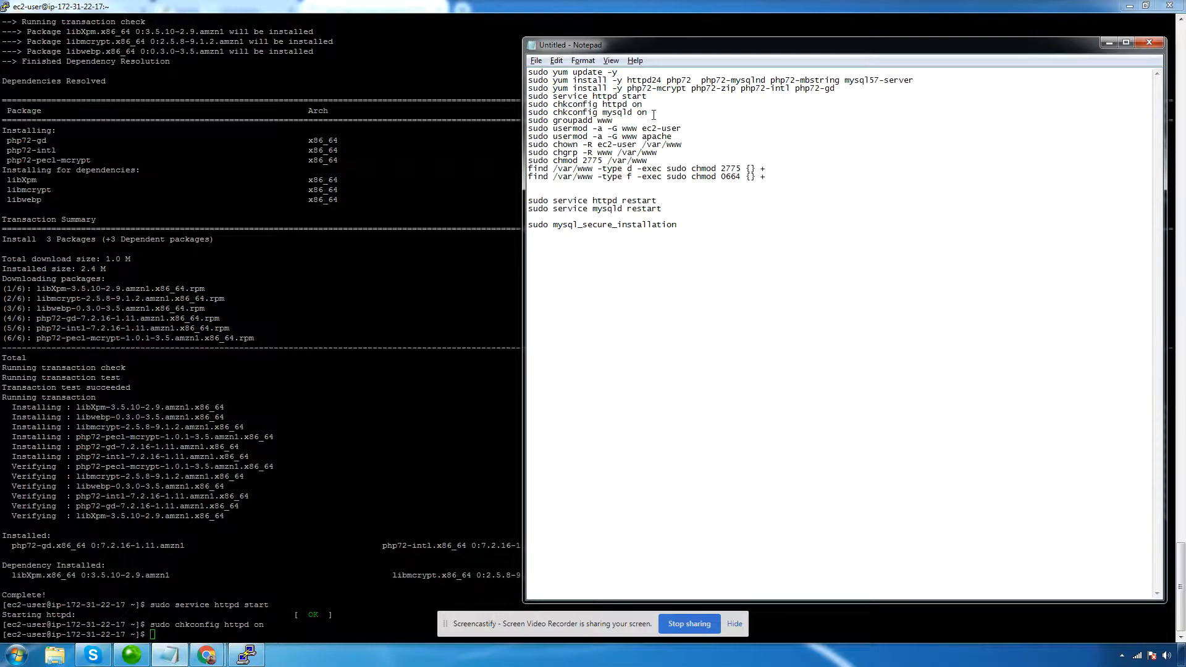
{"action": "double_click", "coordinate": [586, 112]}
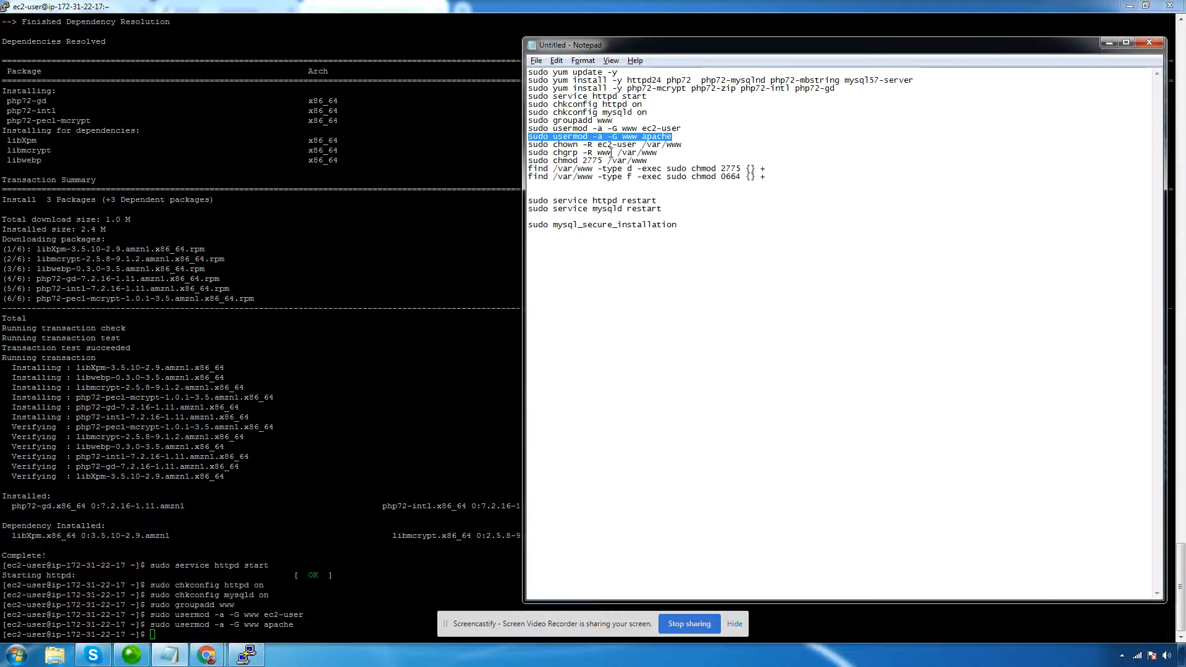
Create the www group for ec2-user and apache and set /var/www ownership, group and permissions.
{"action": "left_click", "coordinate": [692, 144]}
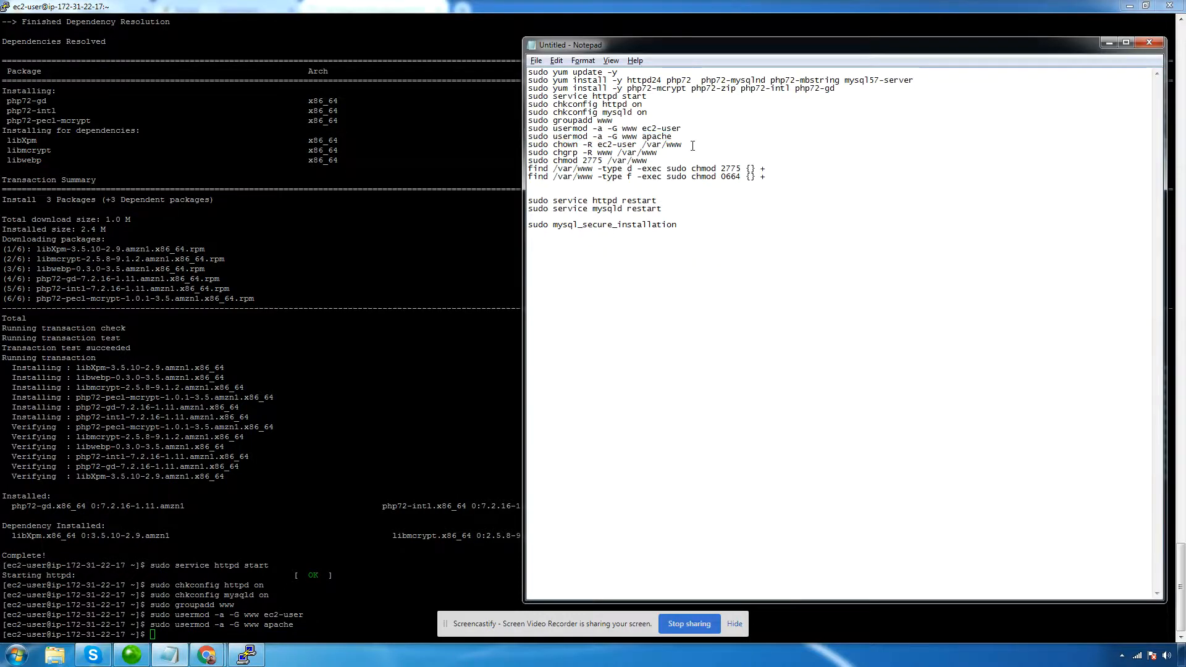
{"action": "left_click", "coordinate": [1149, 43]}
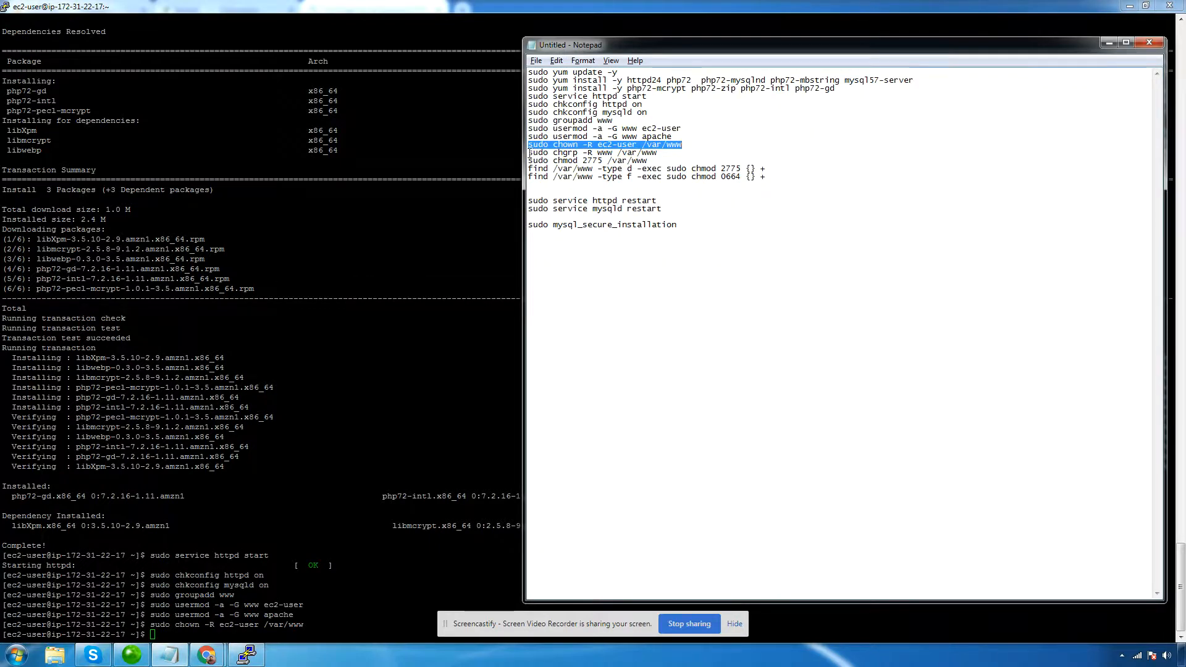
{"action": "left_click", "coordinate": [591, 152]}
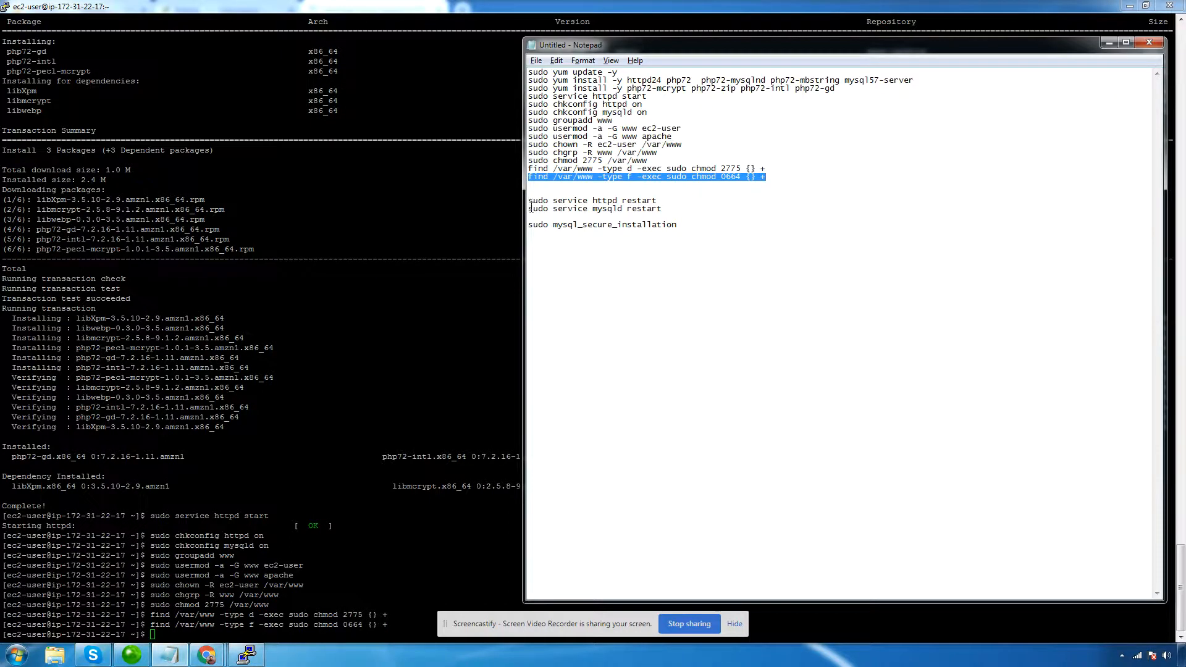
Restart mysqld and launch mysql_secure_installation up to the VALIDATE PASSWORD prompt.
{"action": "double_click", "coordinate": [593, 207]}
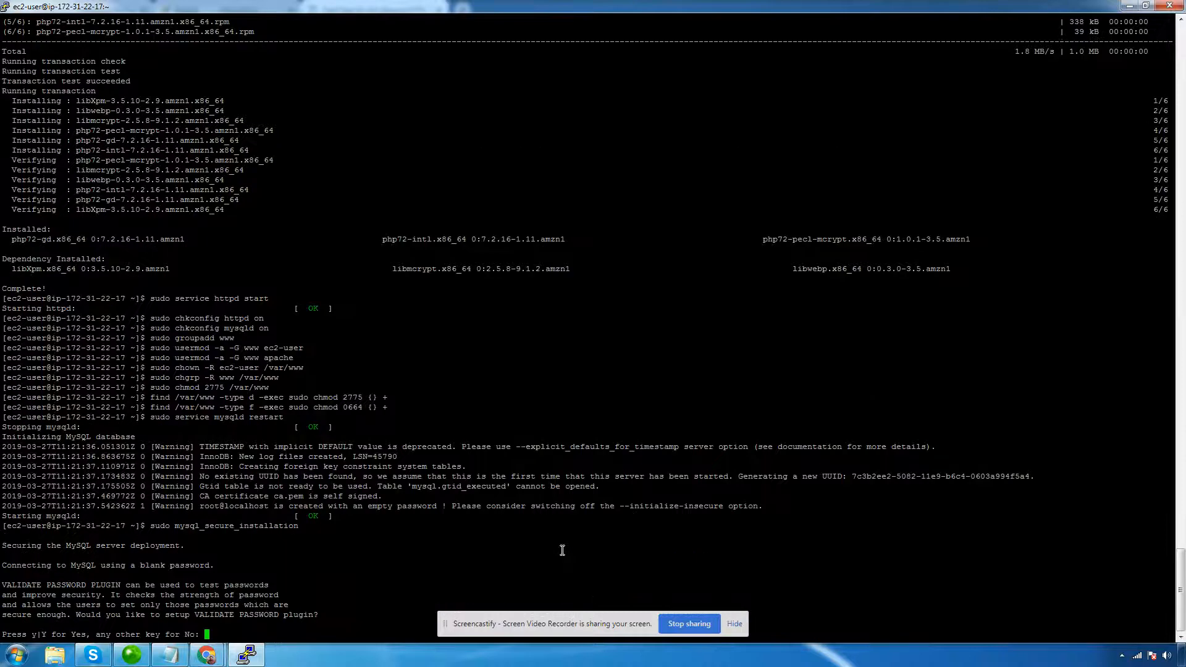
{"action": "mouse_move", "coordinate": [429, 548]}
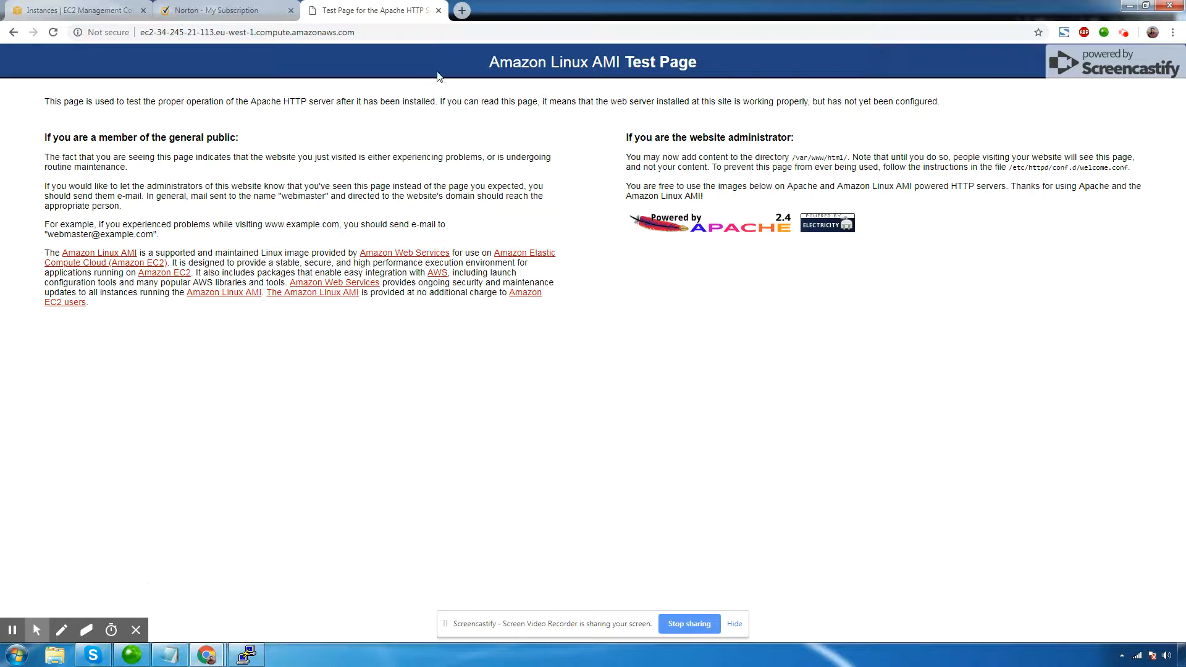
Generate a new Norton random password, copy it and return to the terminal for the root password.
{"action": "left_click", "coordinate": [224, 10]}
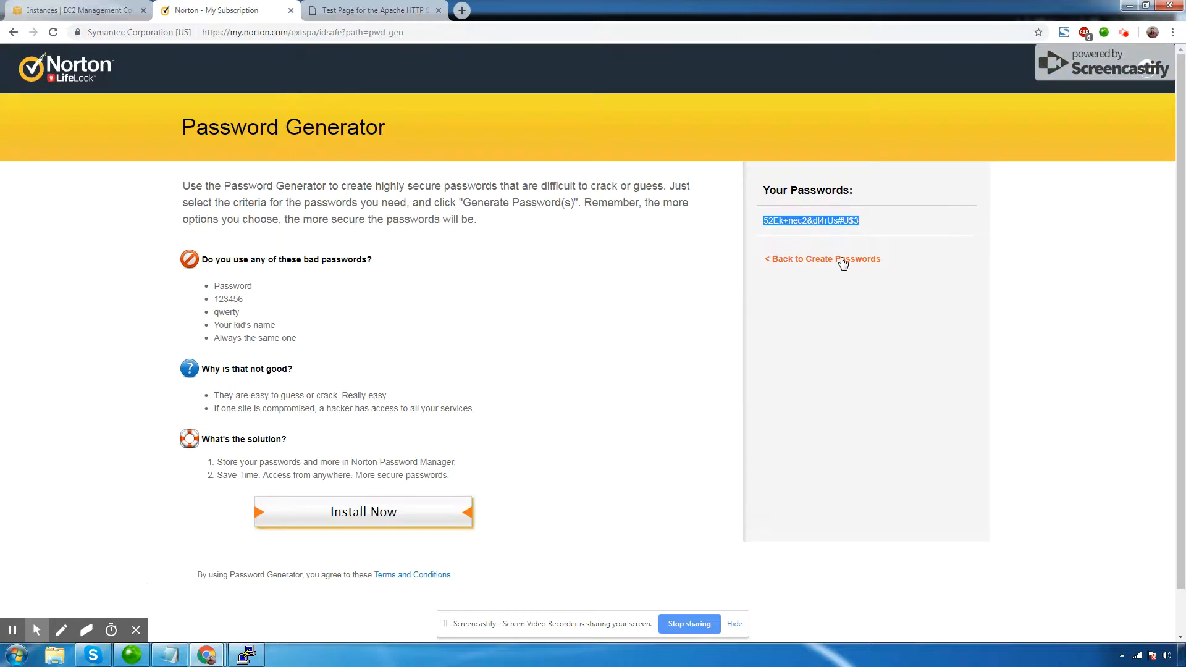
{"action": "left_click", "coordinate": [827, 259]}
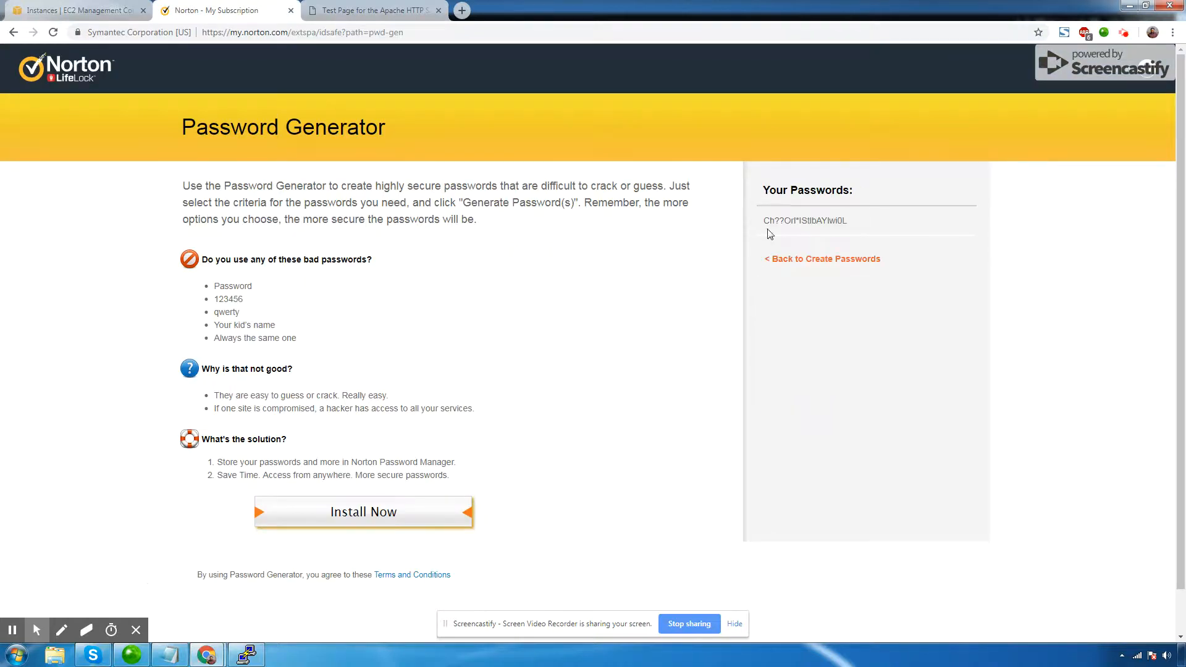
{"action": "double_click", "coordinate": [804, 220]}
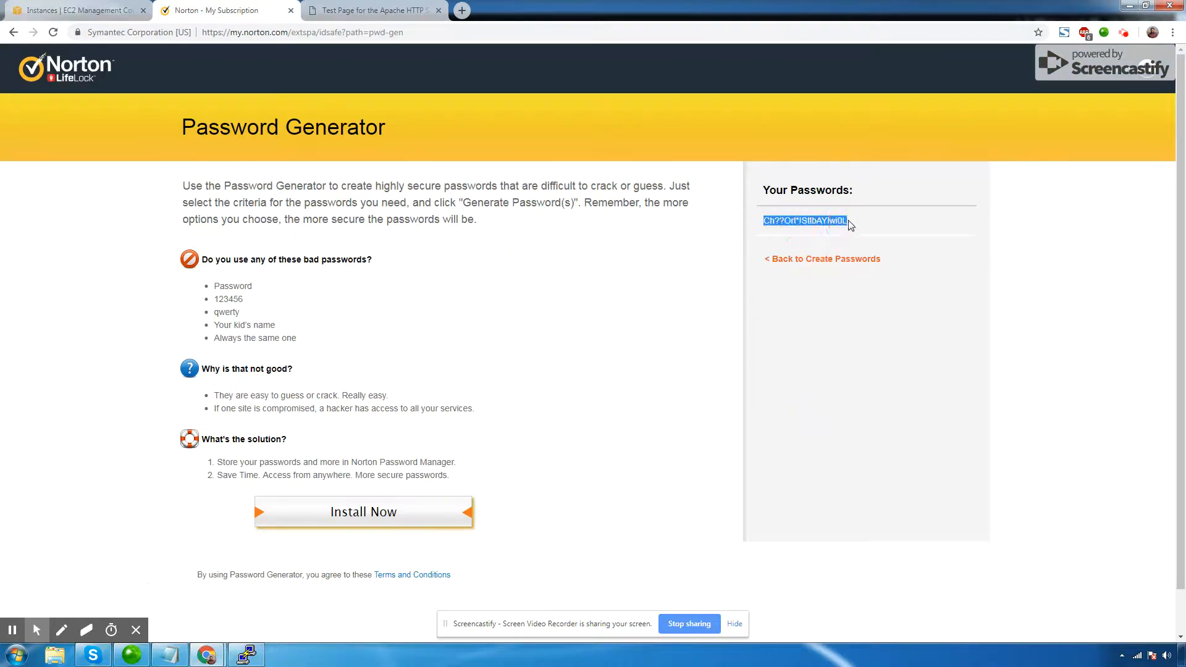
{"action": "left_click", "coordinate": [245, 655]}
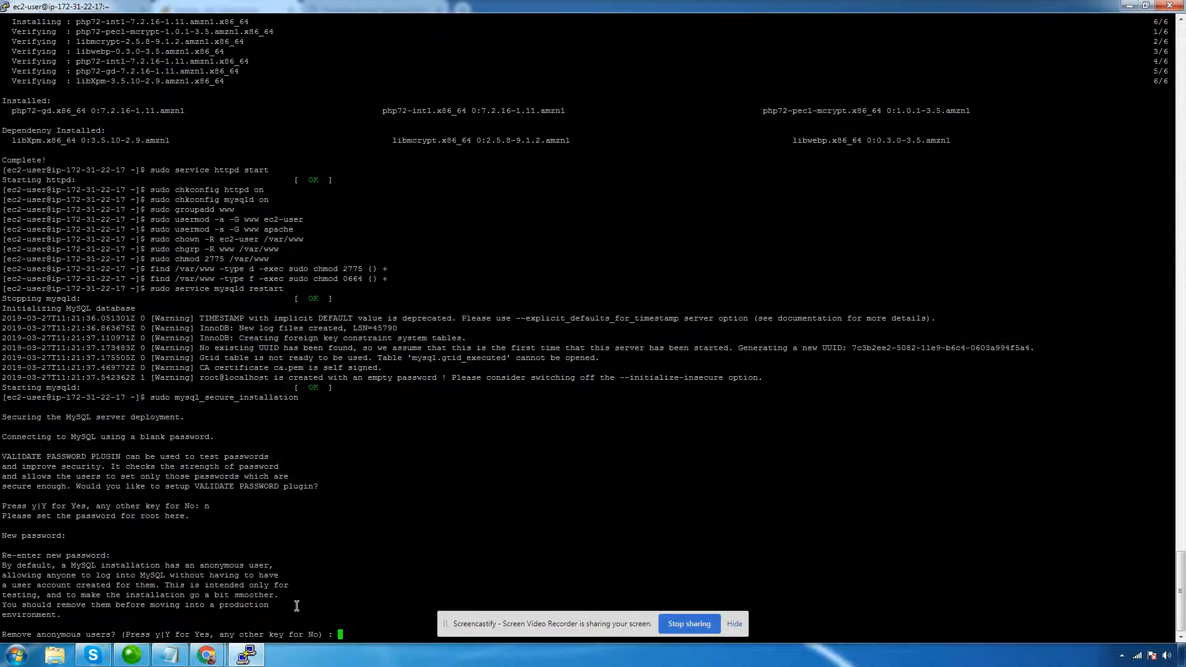
Answer y to remove anonymous users, disallow remote root, drop the test database and reload privileges.
{"action": "type", "text": "y"}
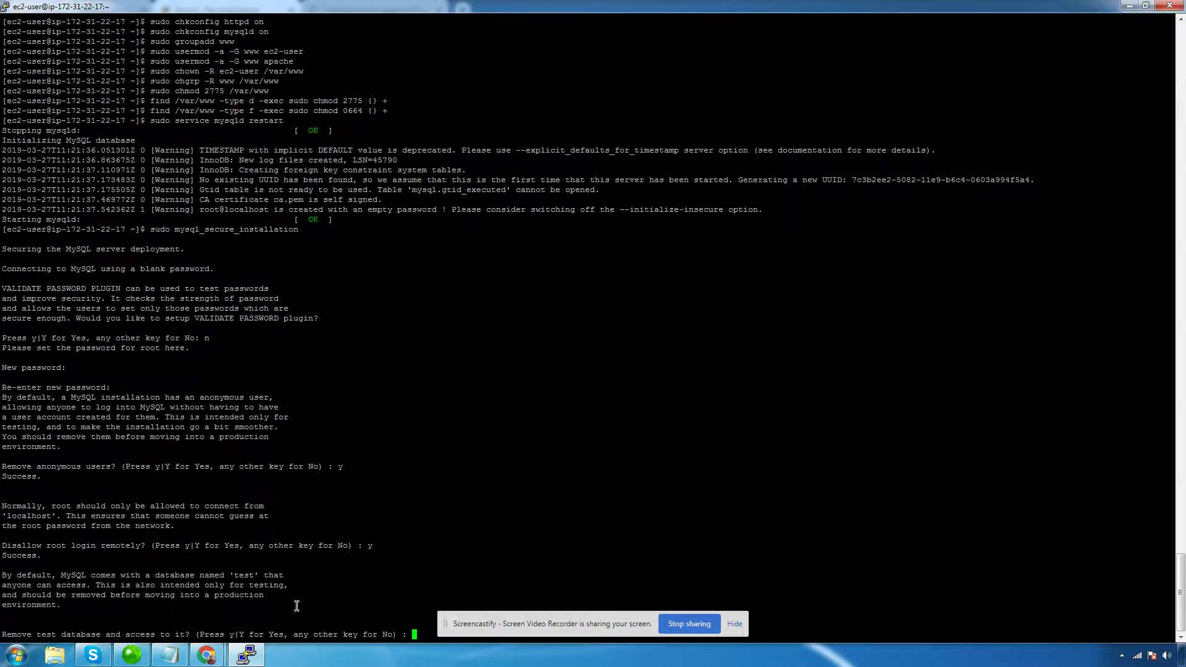
{"action": "type", "text": "y"}
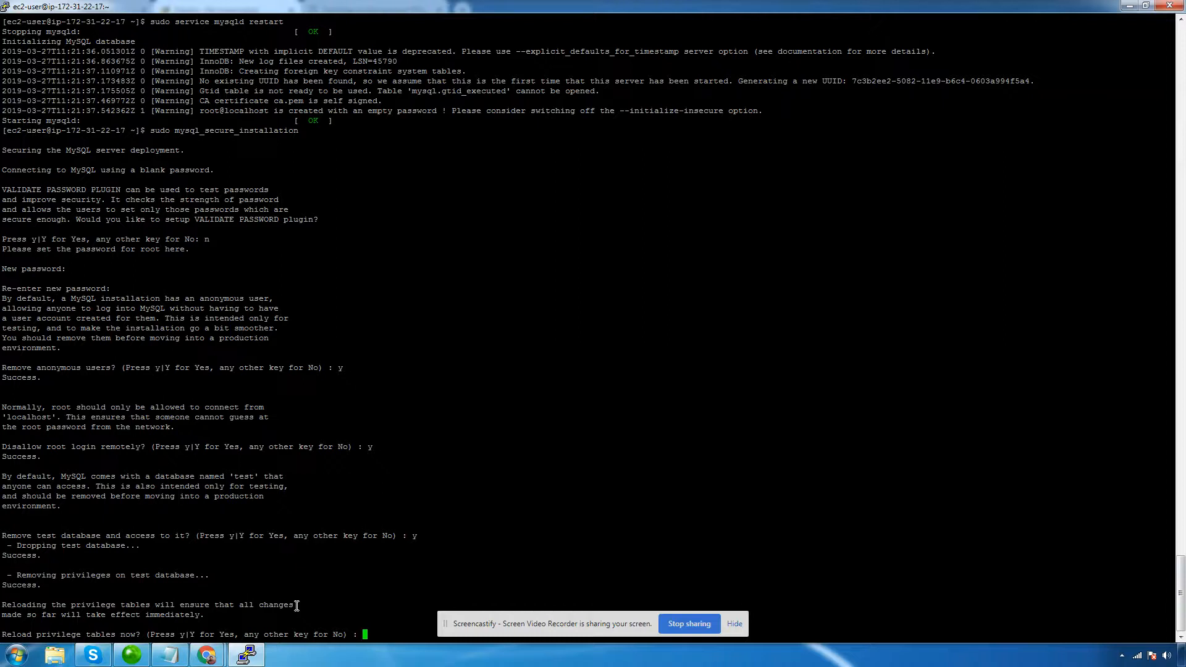
{"action": "type", "text": "y"}
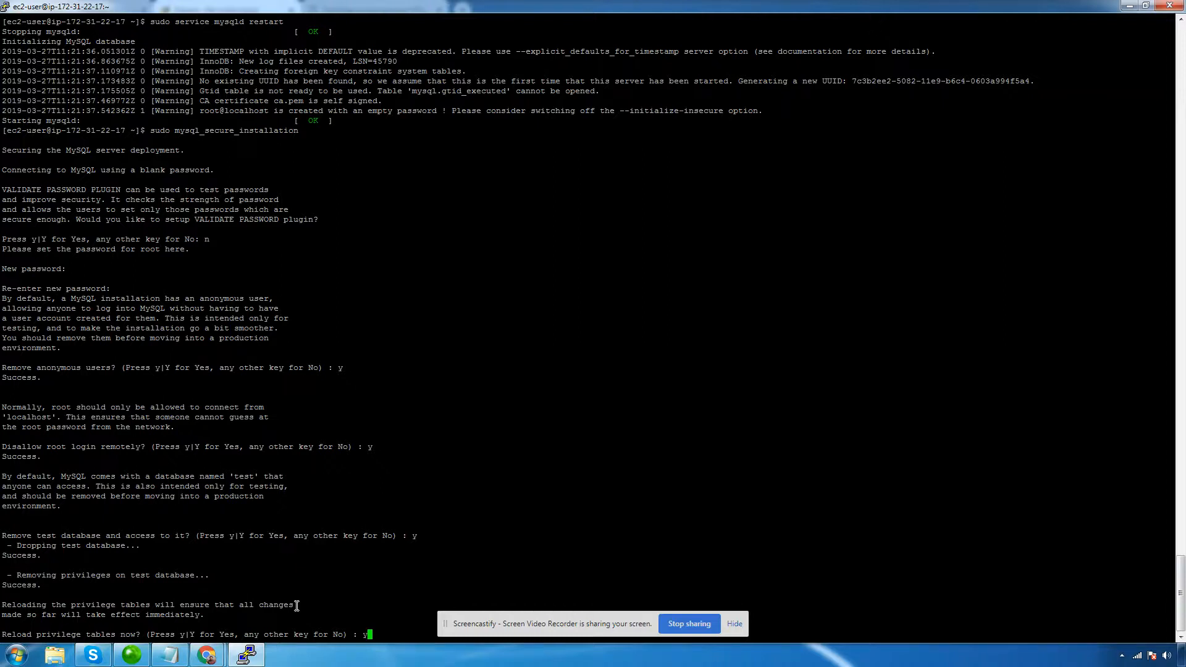
{"action": "key", "text": "Return"}
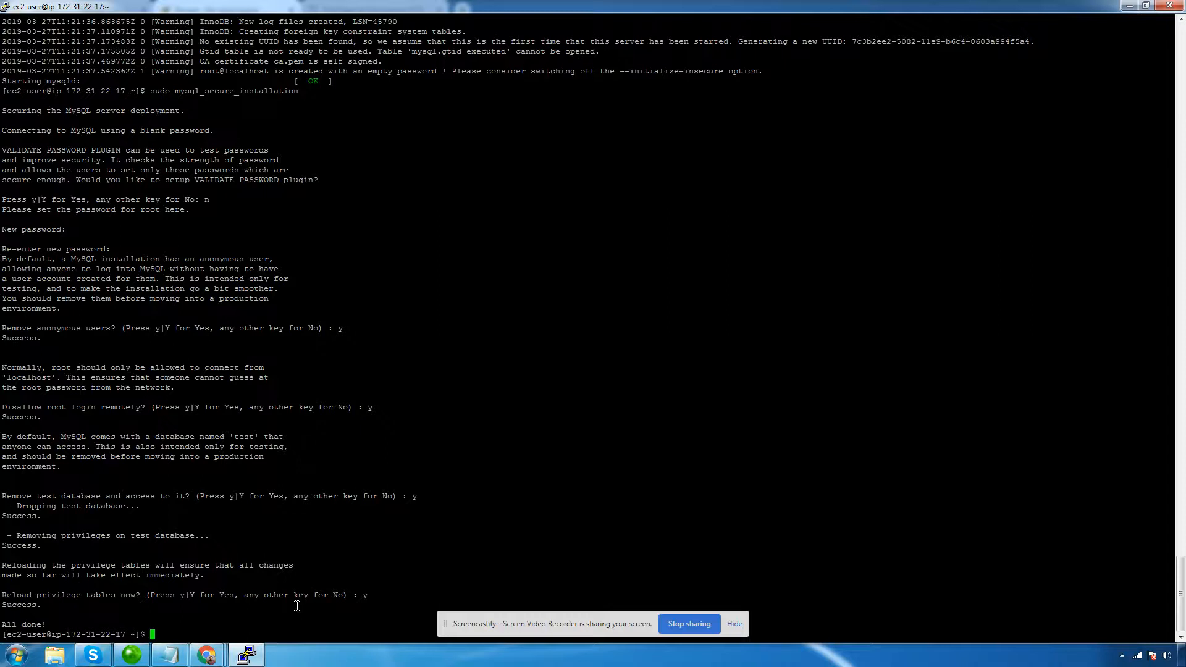
{"action": "mouse_move", "coordinate": [213, 631]}
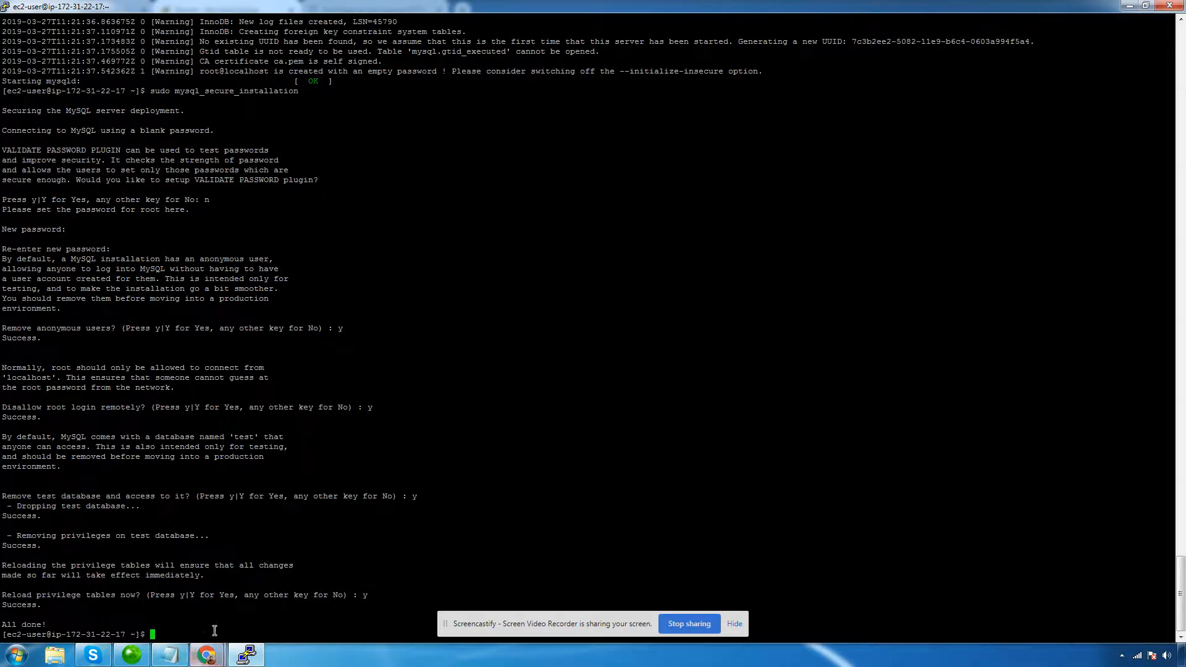
{"action": "mouse_move", "coordinate": [225, 625]}
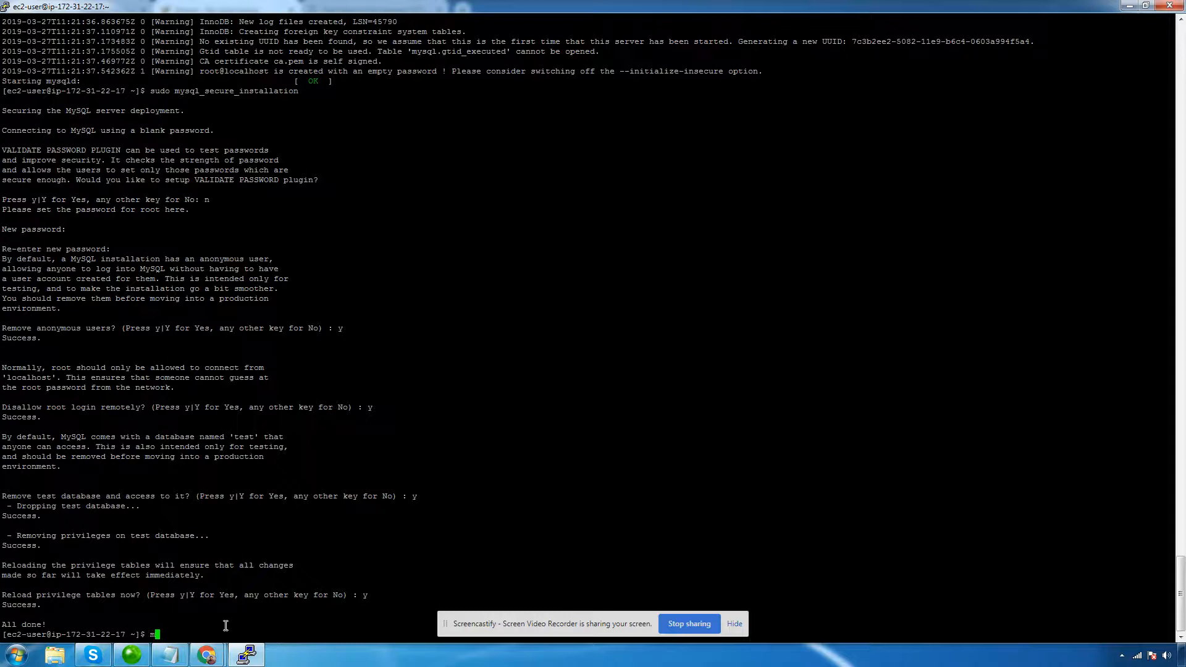
Log in with mysql -uroot -hlocalhost -p using the new password, reaching the 5.7.25 monitor.
{"action": "type", "text": "mysql"}
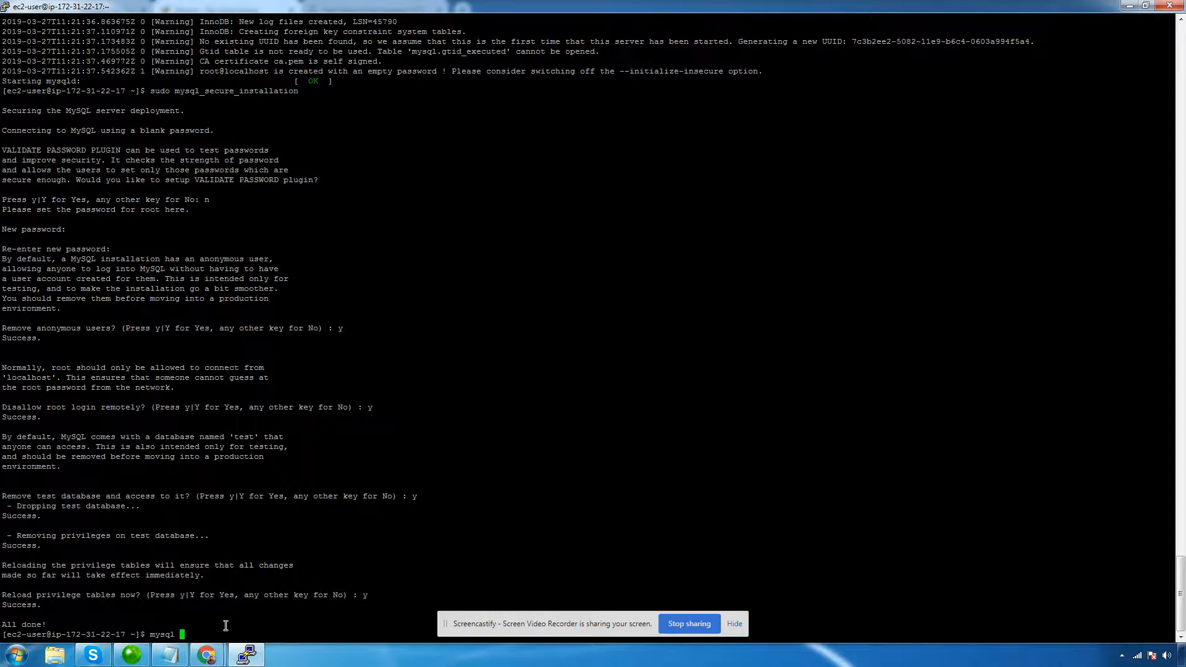
{"action": "type", "text": "-ul"}
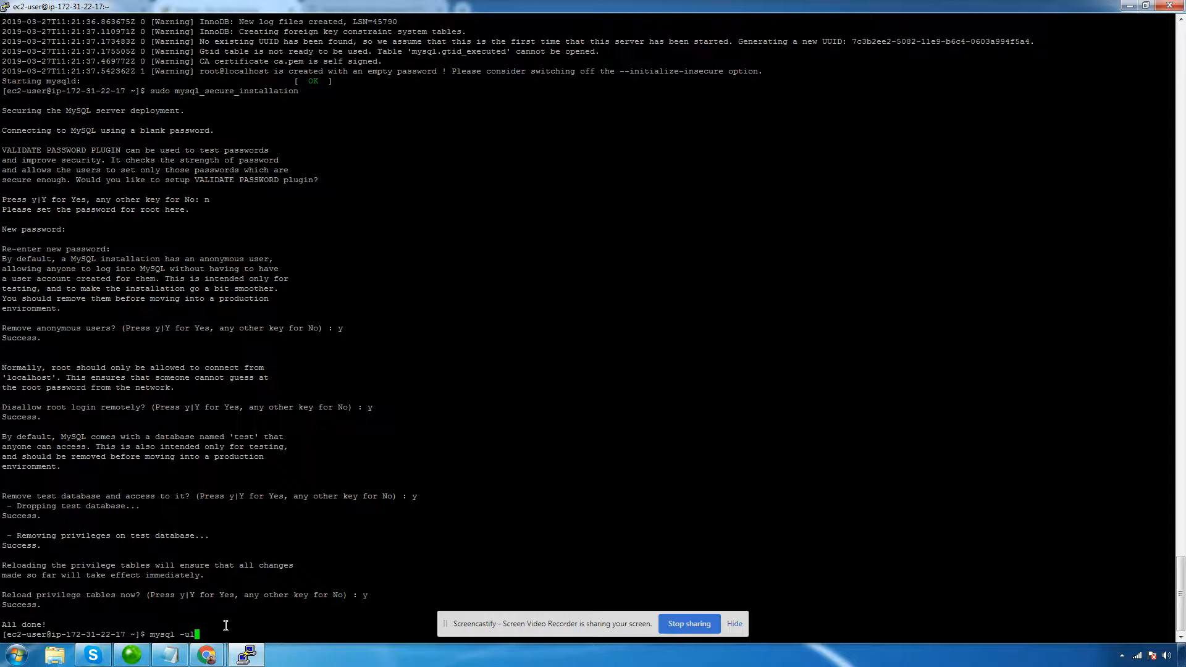
{"action": "type", "text": "ocalhost"}
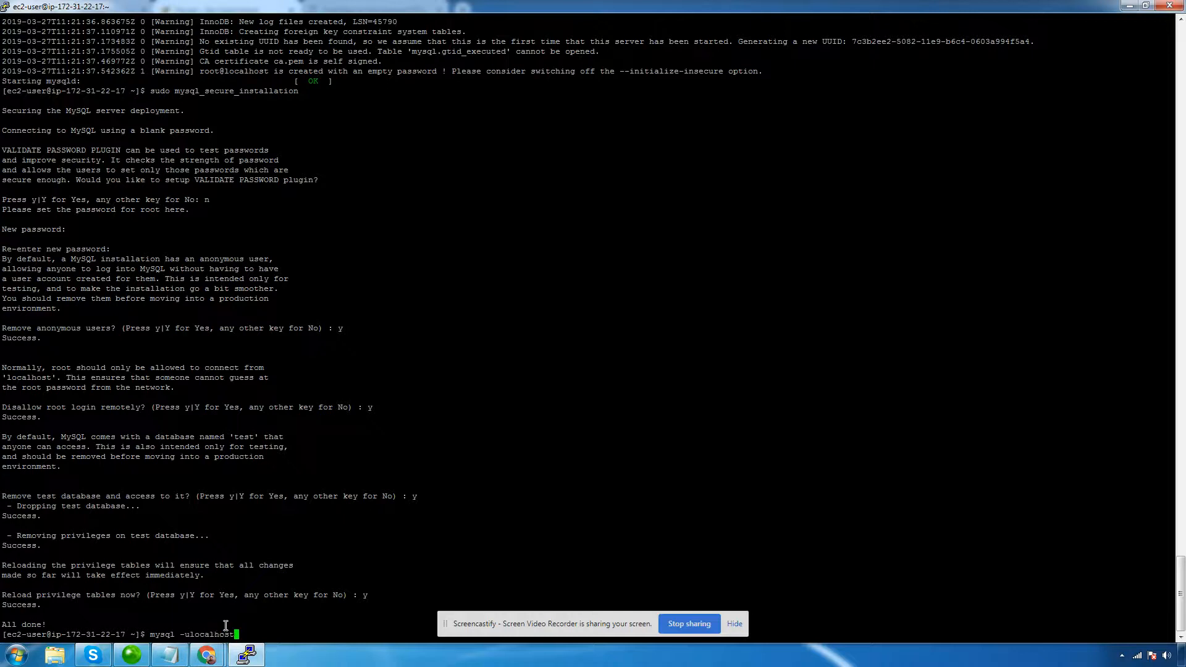
{"action": "key", "text": "BackSpace"}
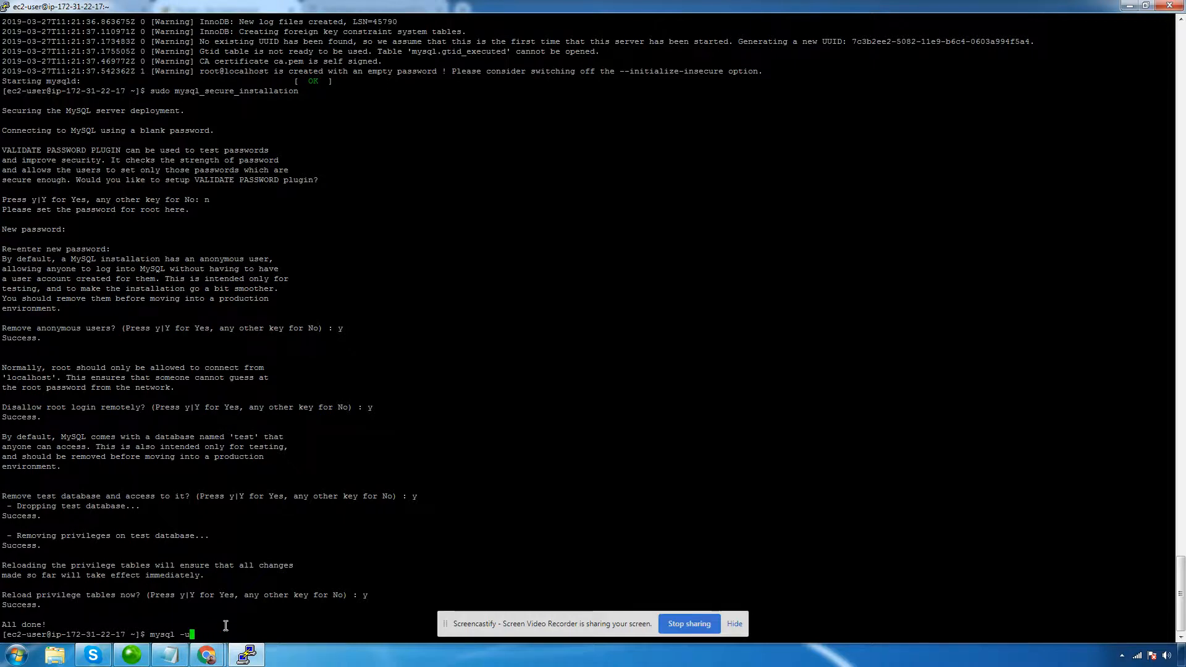
{"action": "type", "text": "root -hlocalhost -p"}
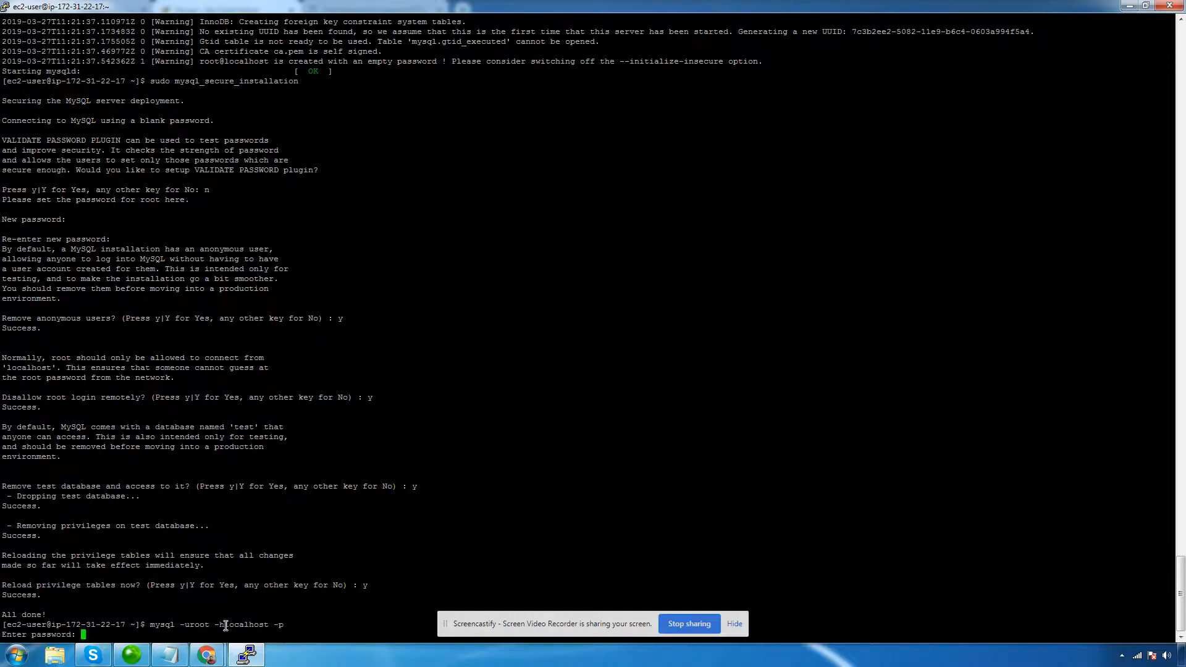
{"action": "key", "text": "Return"}
{"action": "type", "text": "exit"}
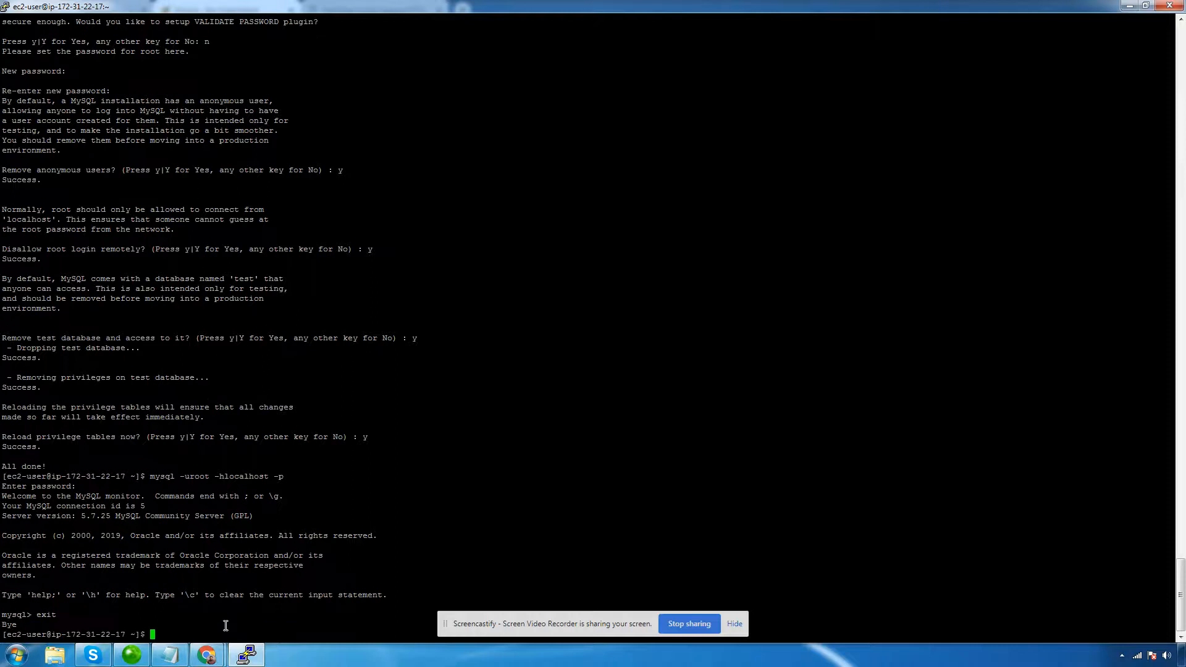
Change into /var/www/html and list its contents.
{"action": "type", "text": "cd /v"}
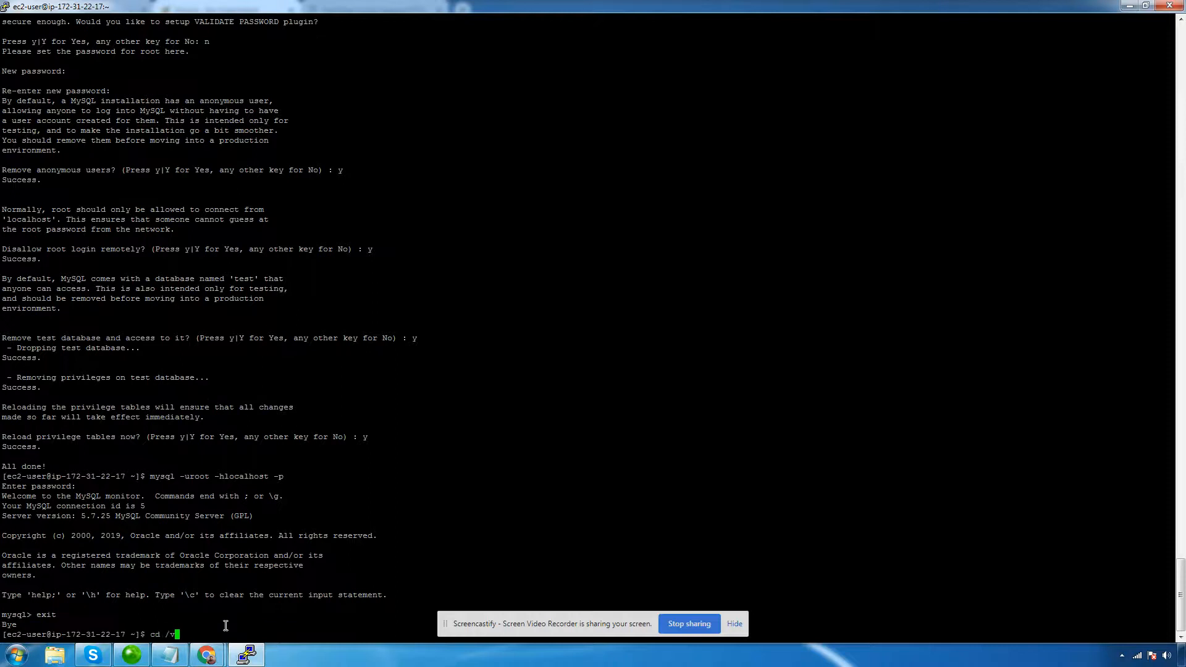
{"action": "type", "text": "r/www/"}
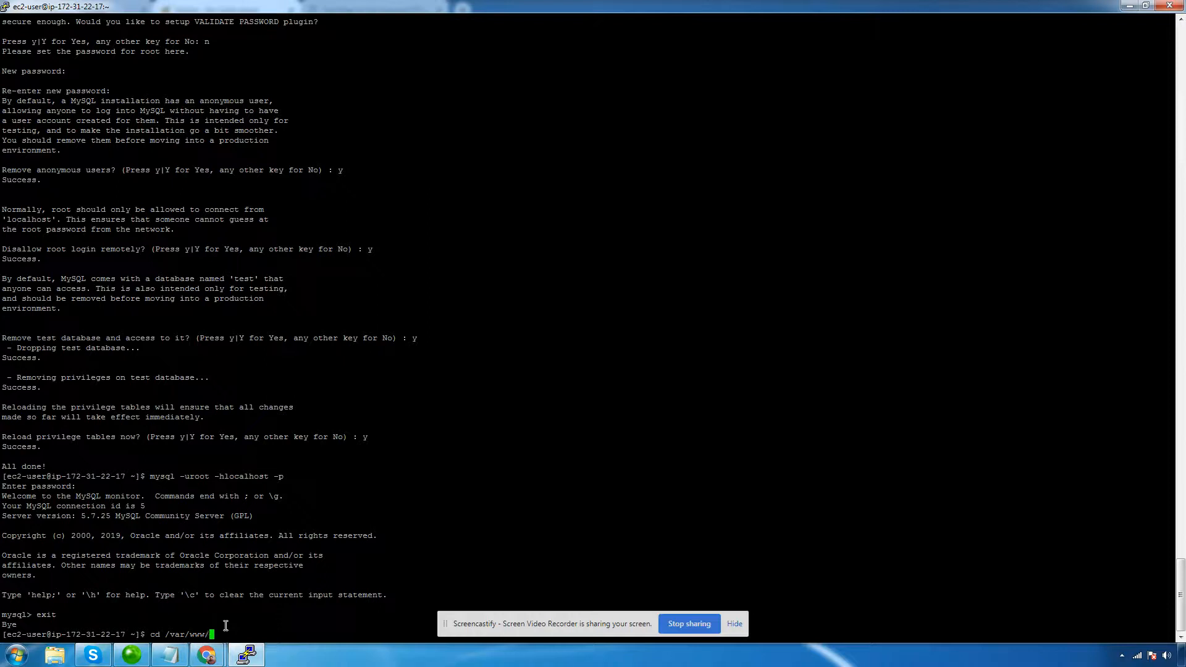
{"action": "type", "text": "html"}
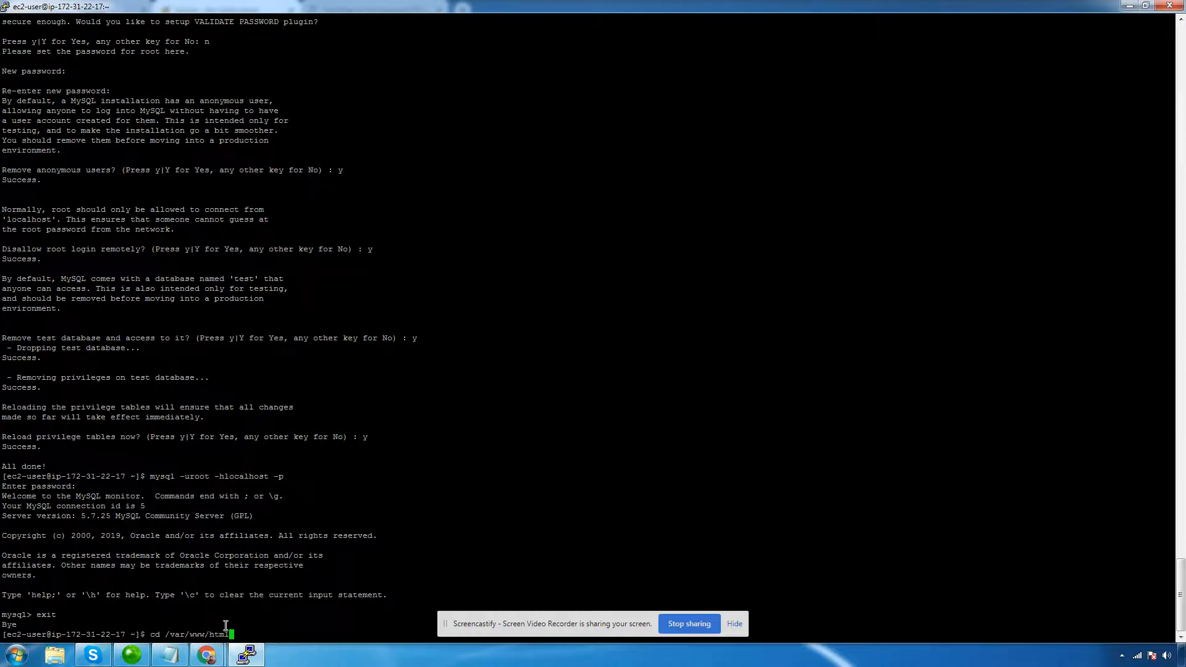
{"action": "key", "text": "Return"}
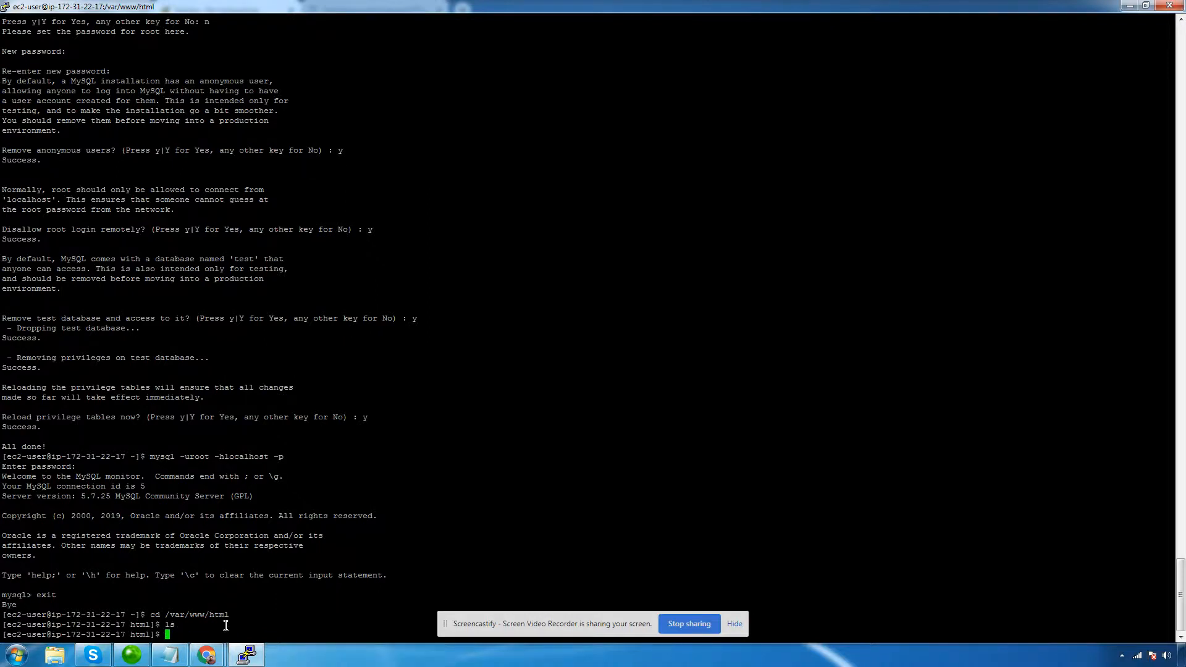
Create index.php with sudo vi containing <?php phpinfo(); and save it.
{"action": "type", "text": "sudo vi index"}
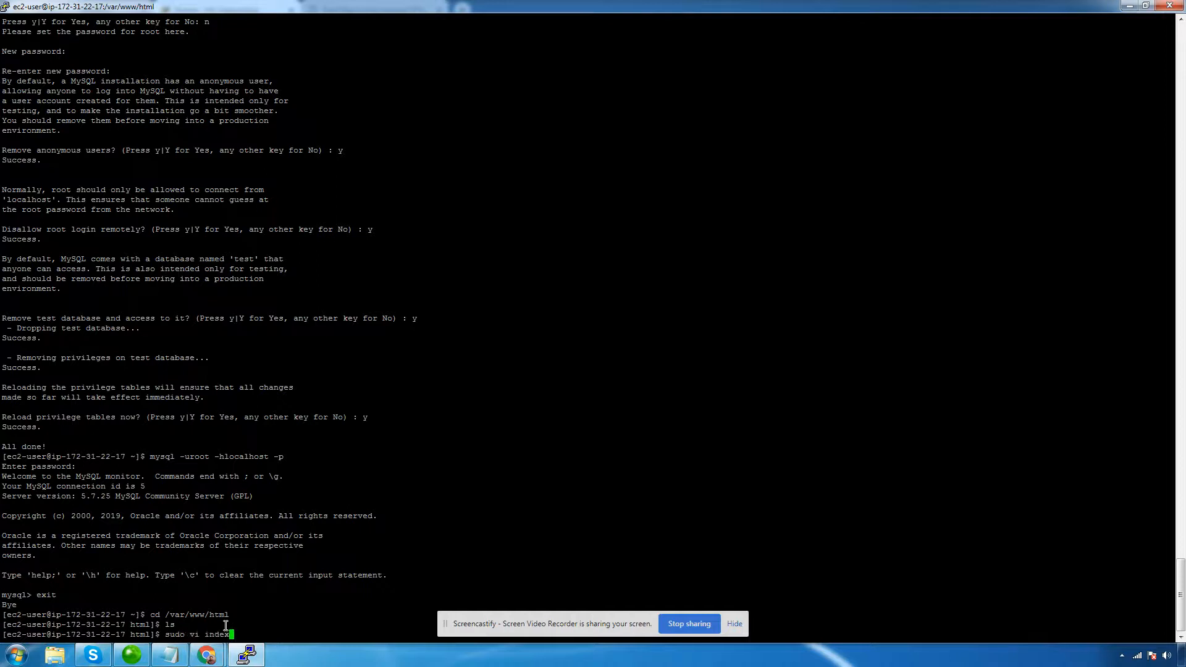
{"action": "key", "text": "Return"}
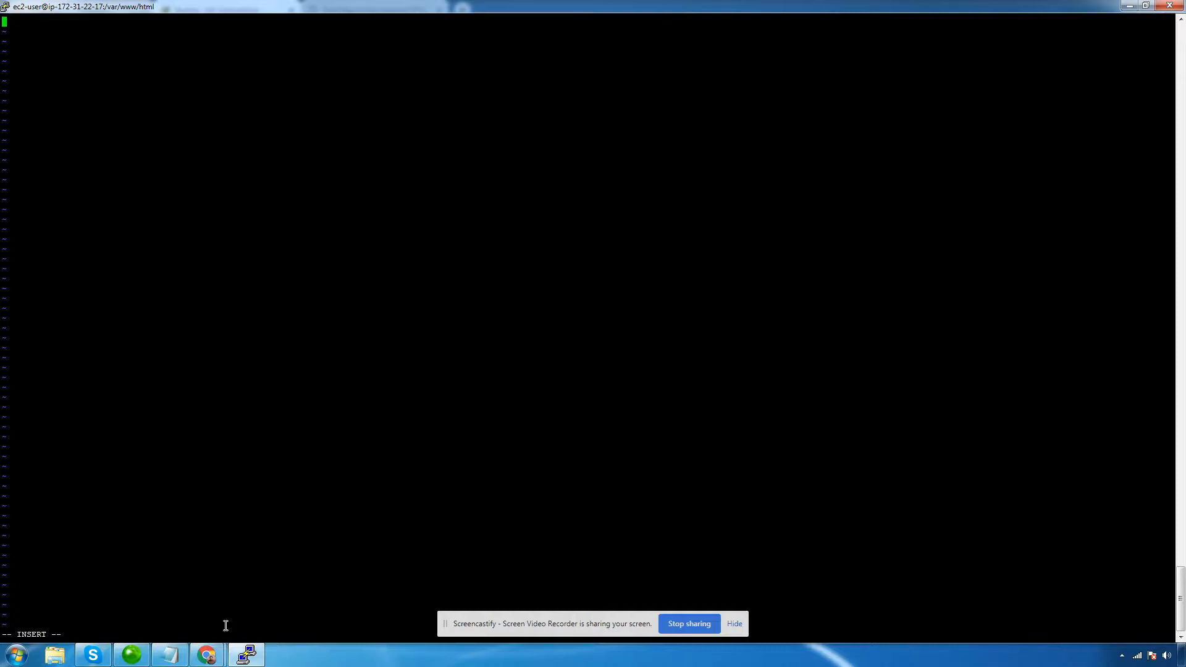
{"action": "type", "text": "<?php"}
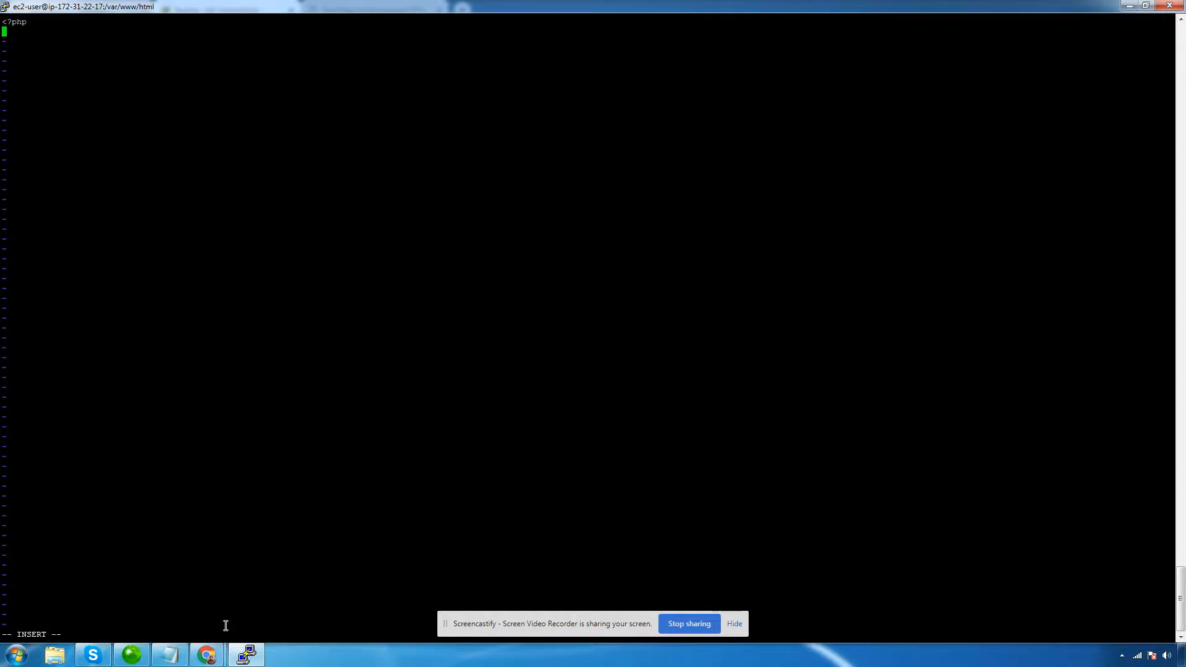
{"action": "type", "text": "phpinfo()"}
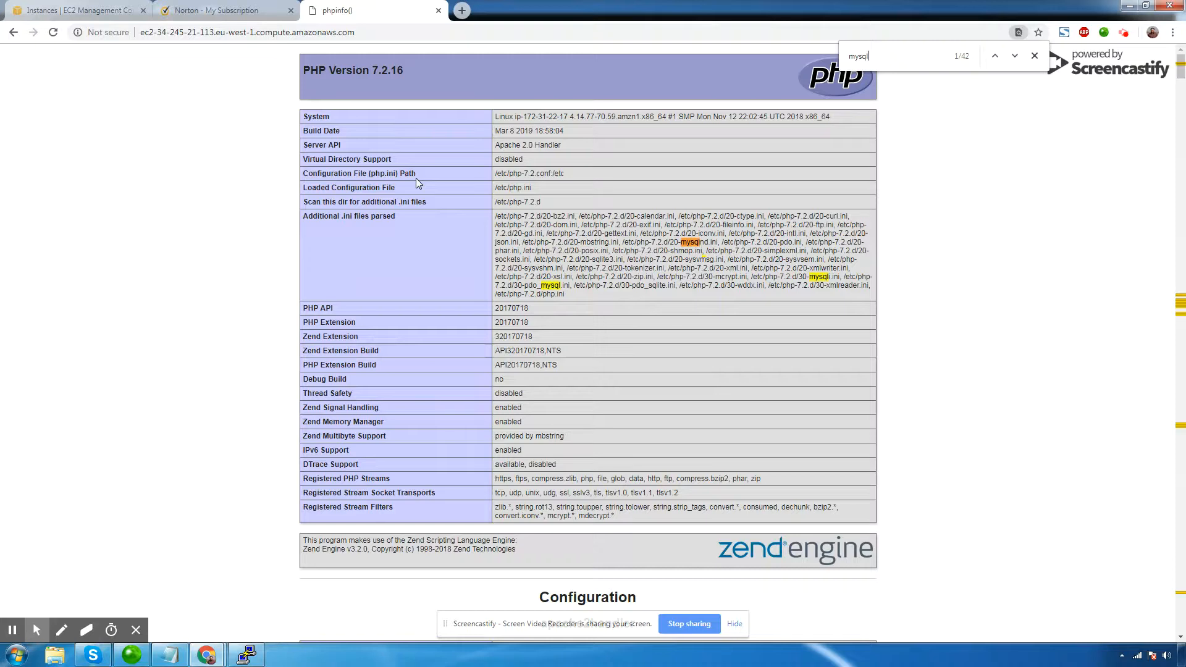
Search the phpinfo page for mysqli, then gd, confirming both extensions are enabled.
{"action": "left_click", "coordinate": [994, 55]}
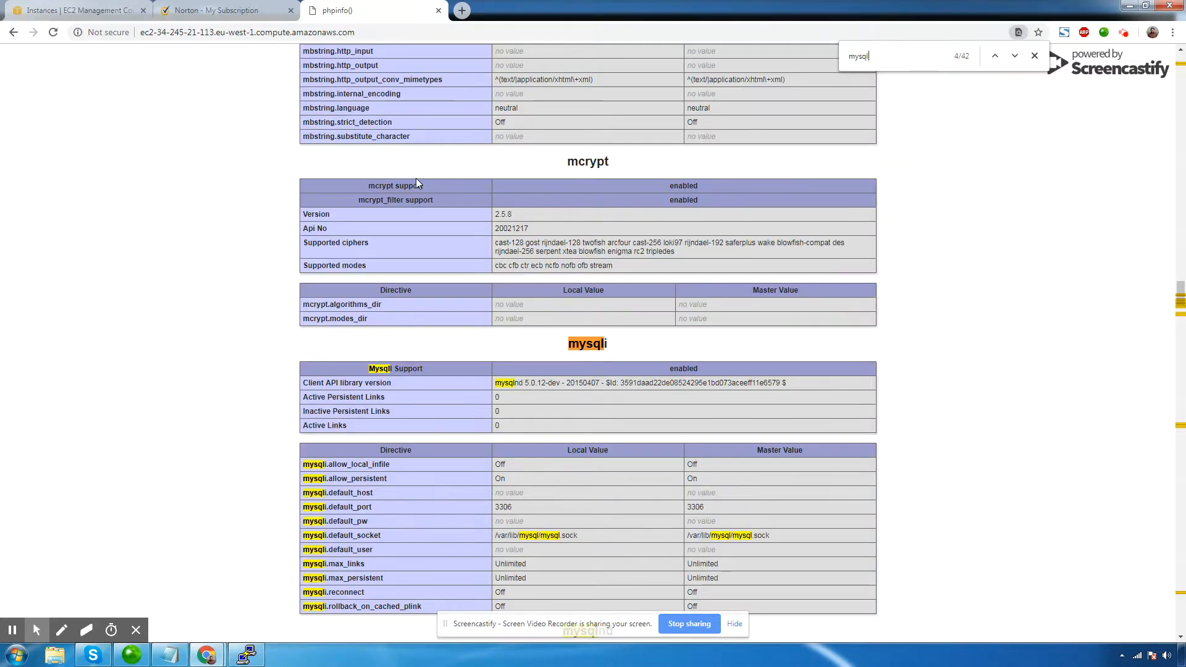
{"action": "left_click", "coordinate": [995, 55]}
{"action": "type", "text": "m"}
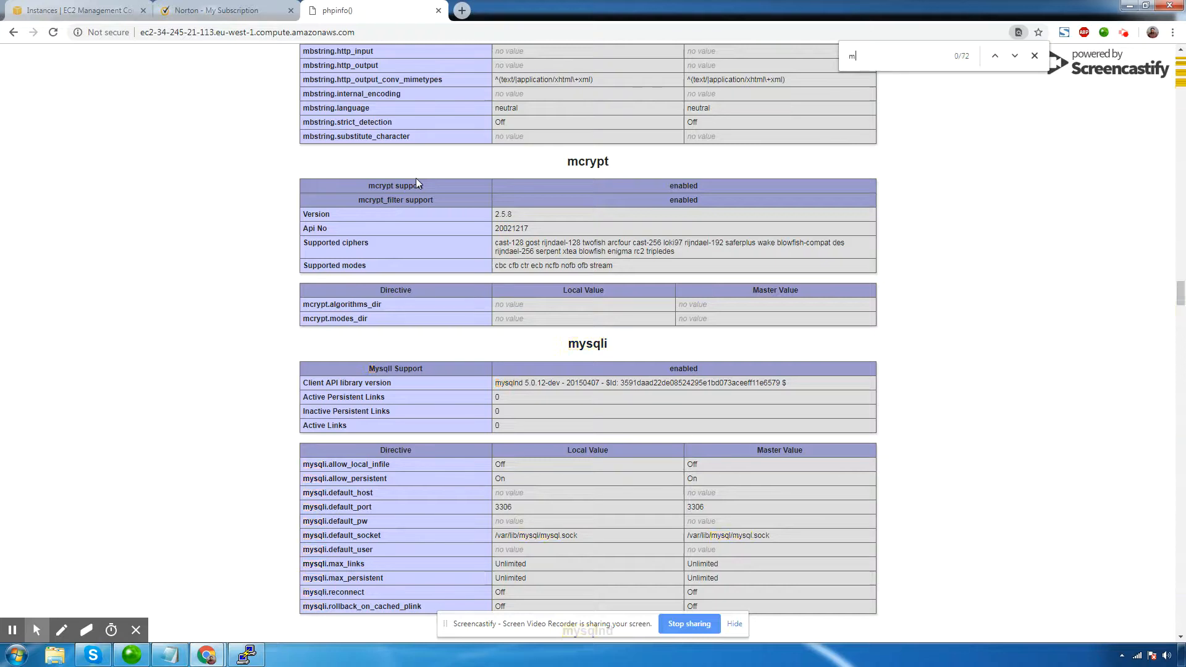
{"action": "type", "text": "bst"}
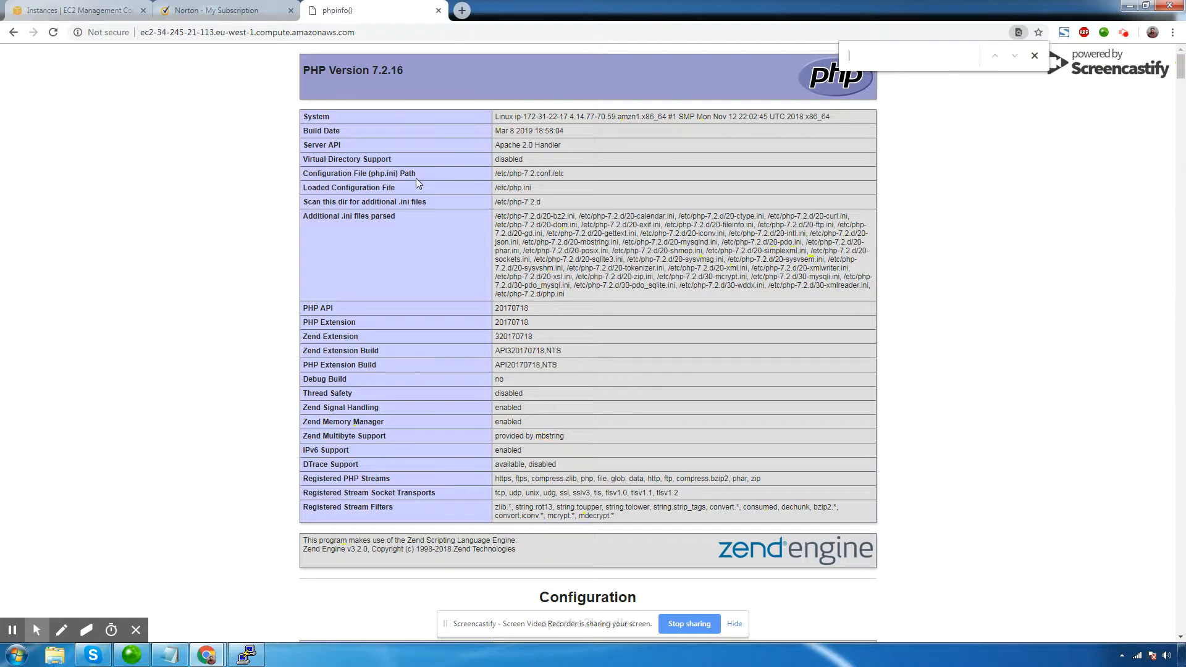
{"action": "type", "text": "gd"}
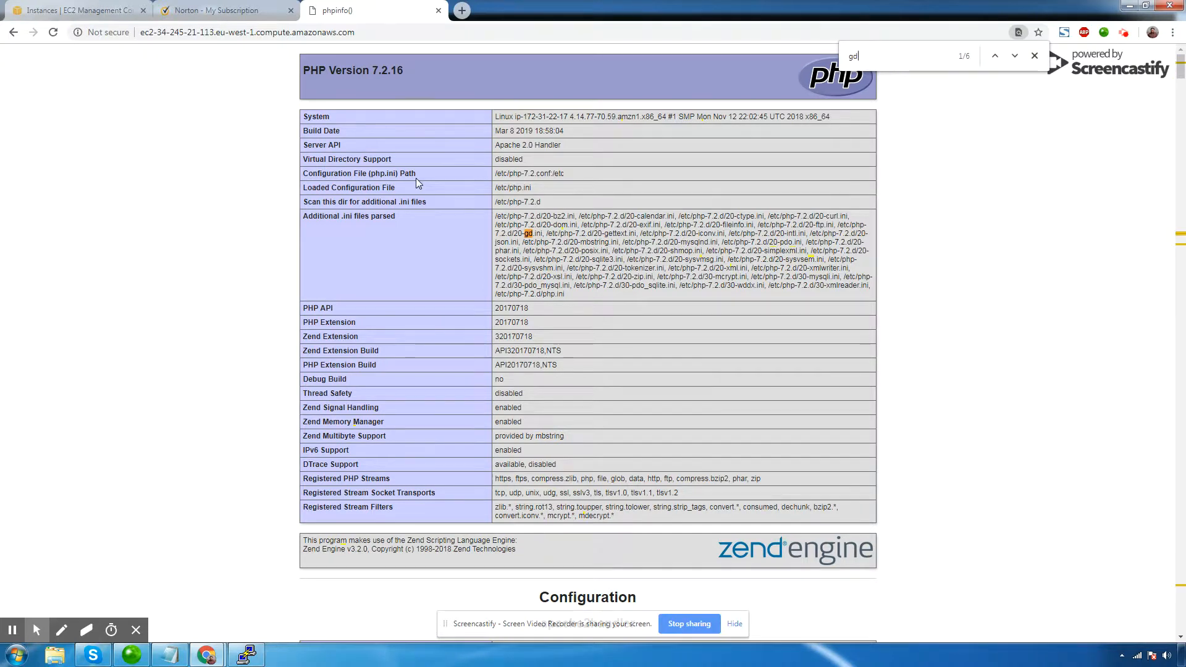
{"action": "left_click", "coordinate": [995, 56]}
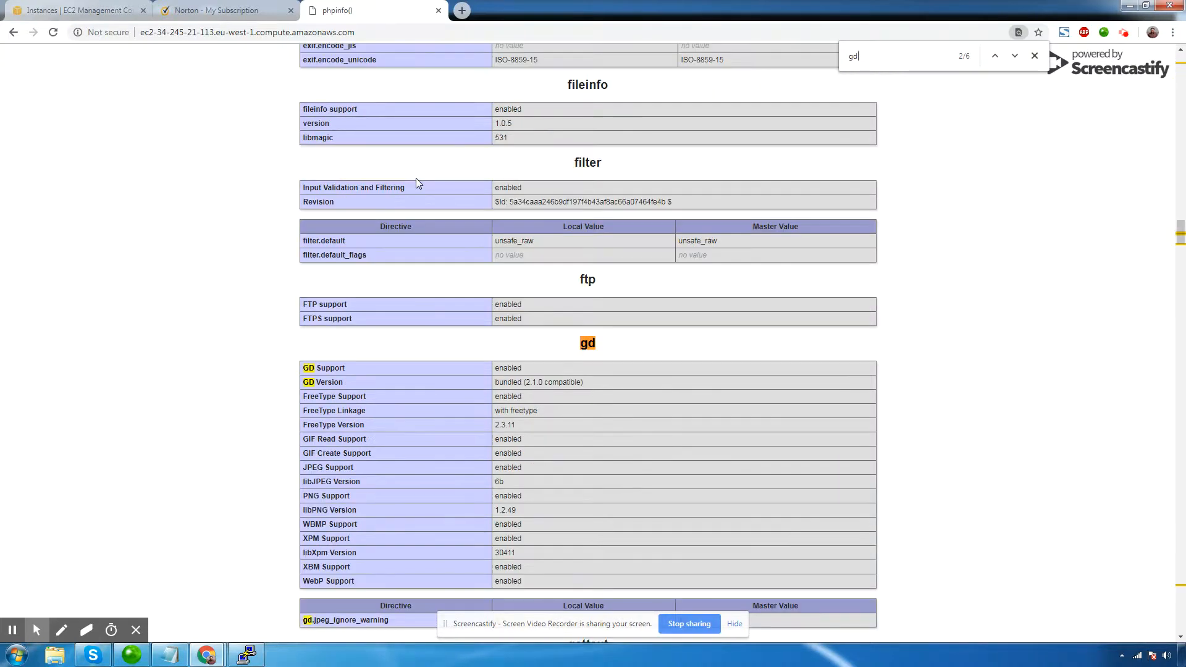